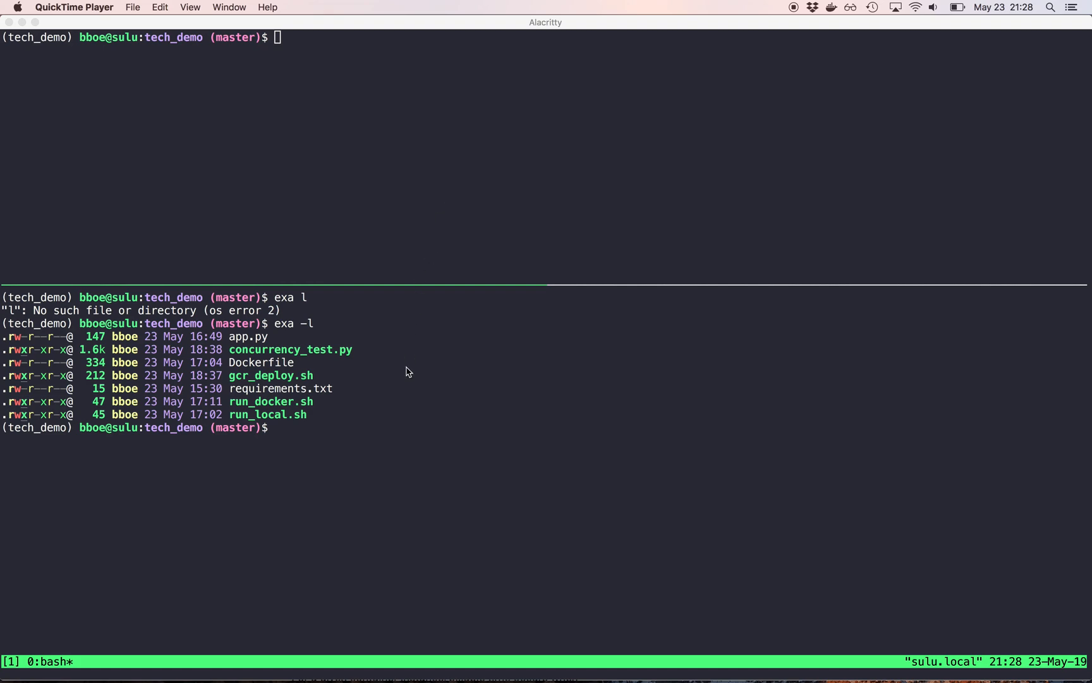
# Launch Emacs on the Dockerfile in the top tmux pane
pyautogui.write('e')
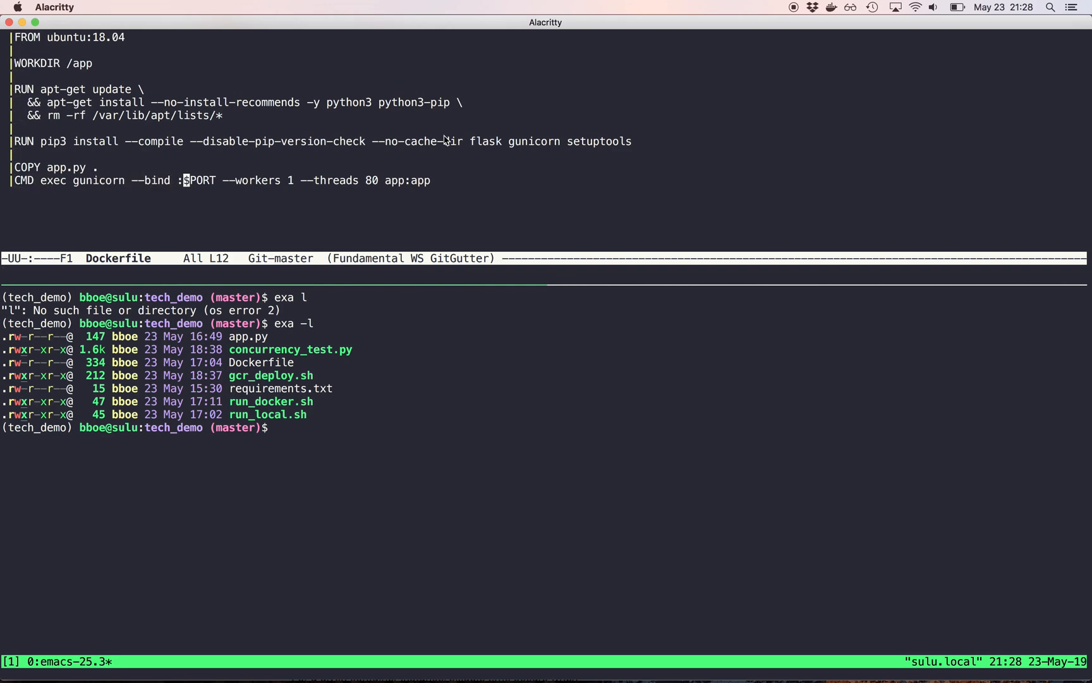
pyautogui.press('right')
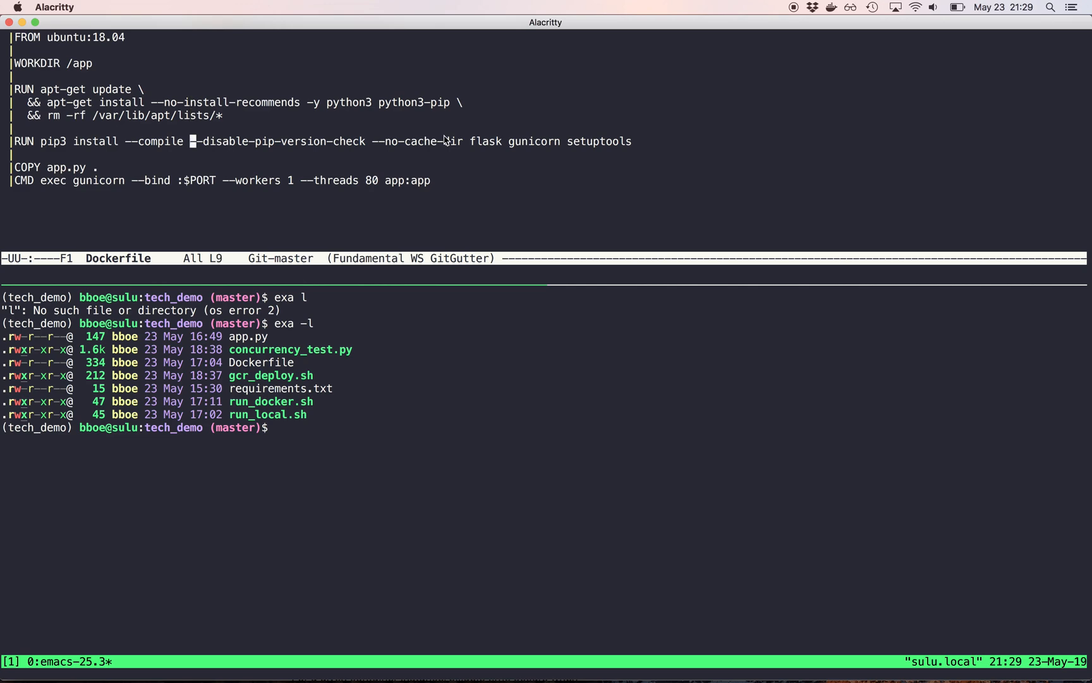
pyautogui.moveTo(56, 142)
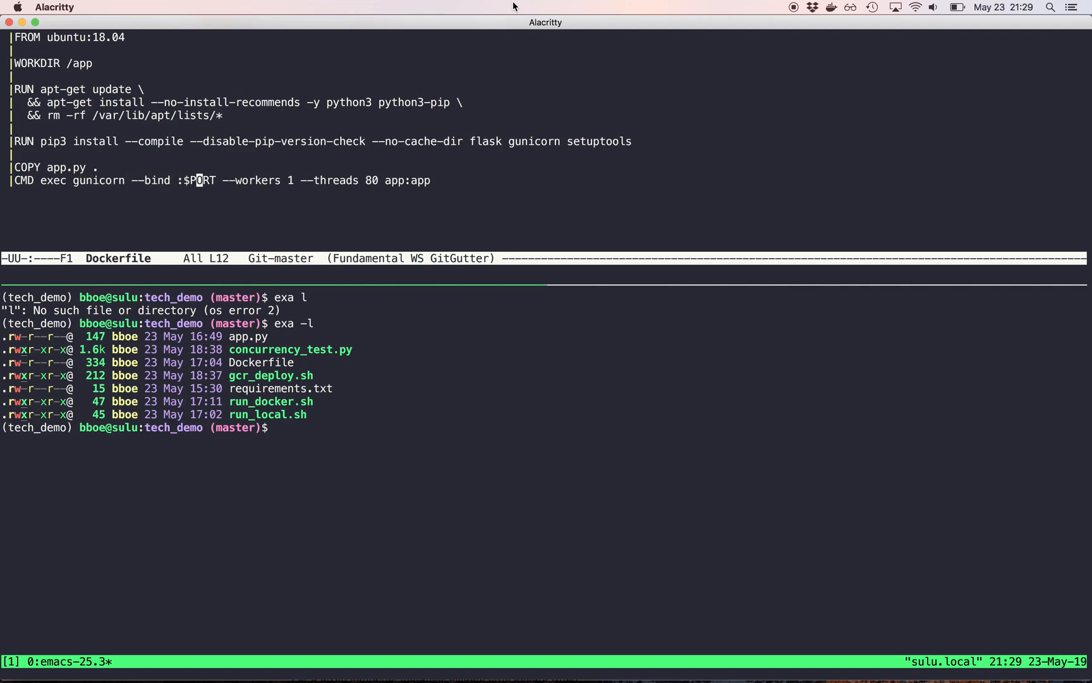
pyautogui.moveTo(236, 181)
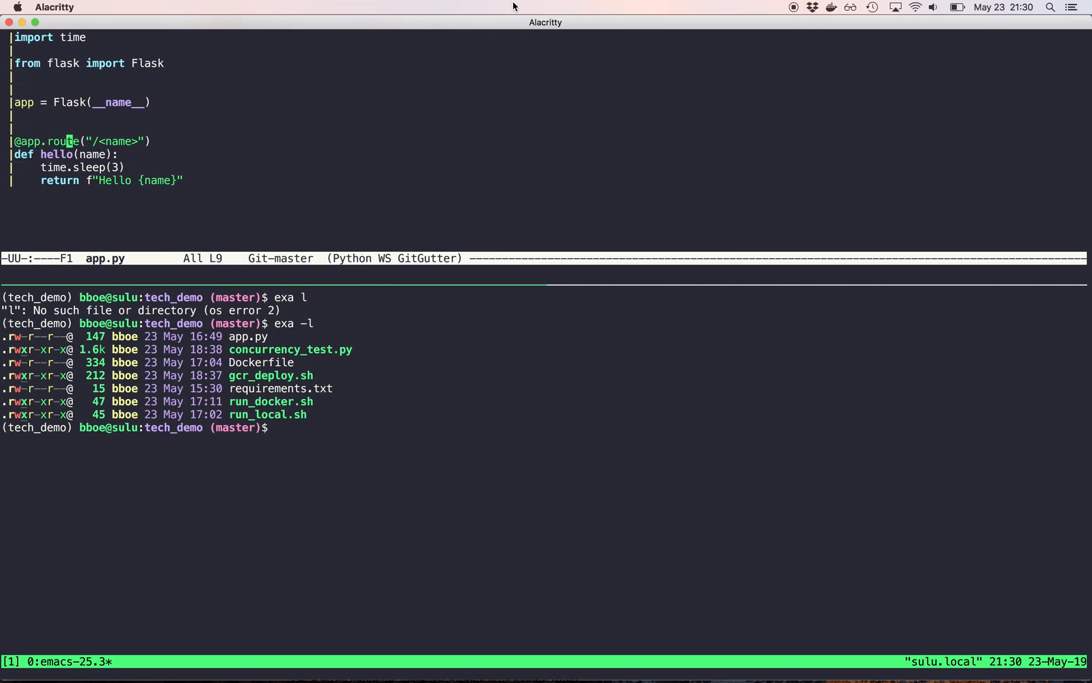
pyautogui.moveTo(134, 140)
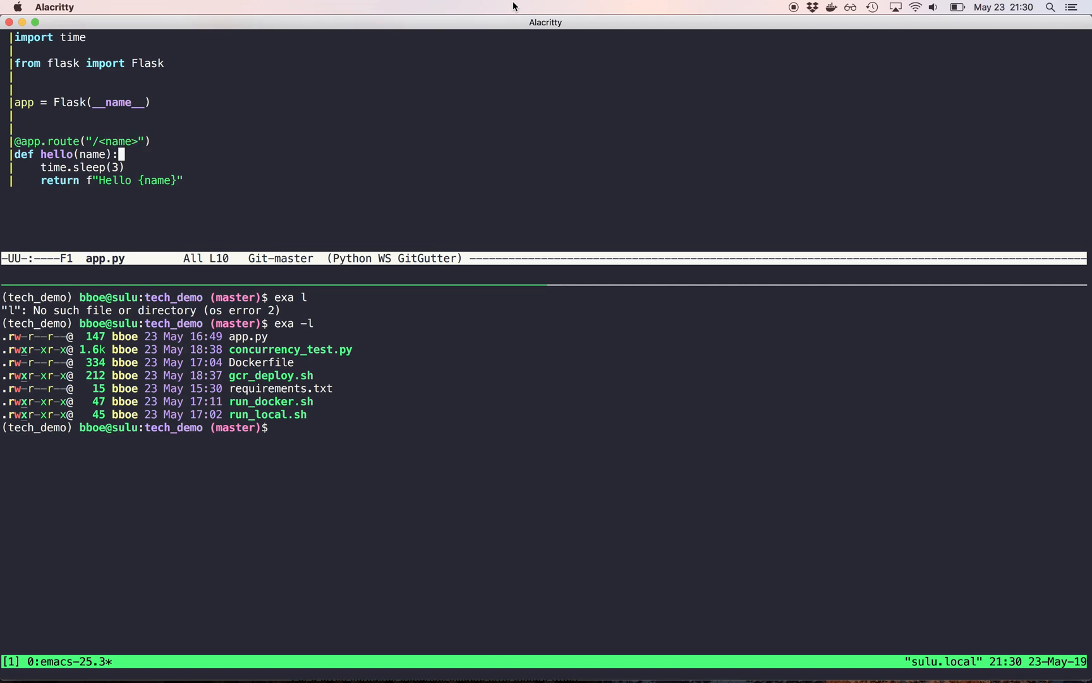
# Move down through app.py's hello route code
pyautogui.press('down')
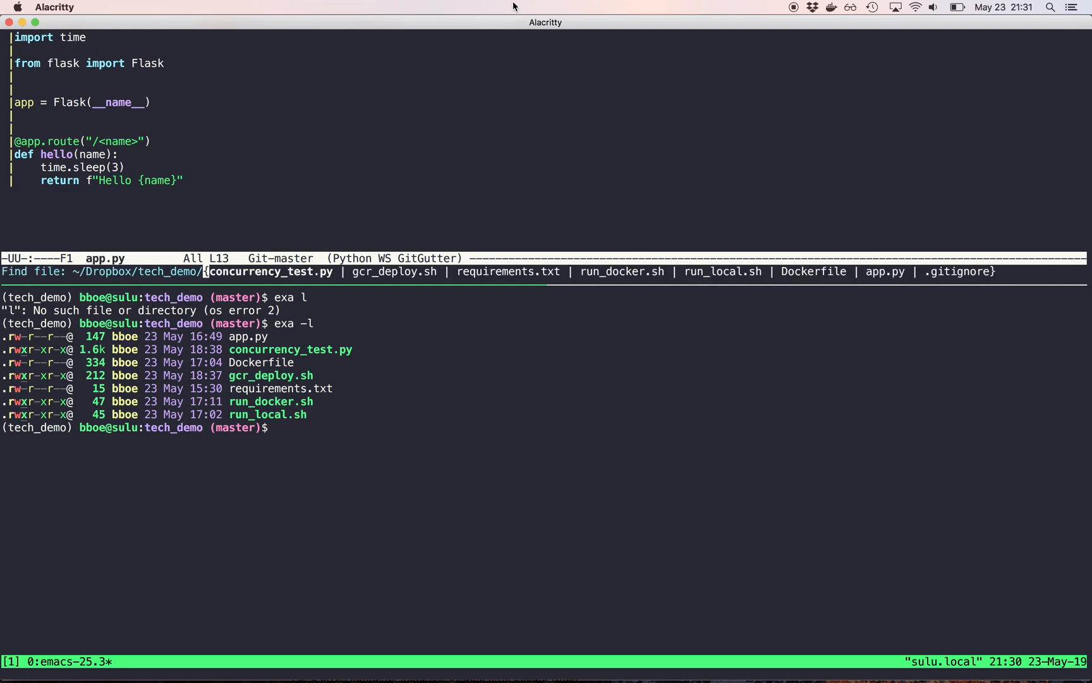
# Finish opening run_local.sh, then start ./run_local.sh in the lower pane
pyautogui.write('run')
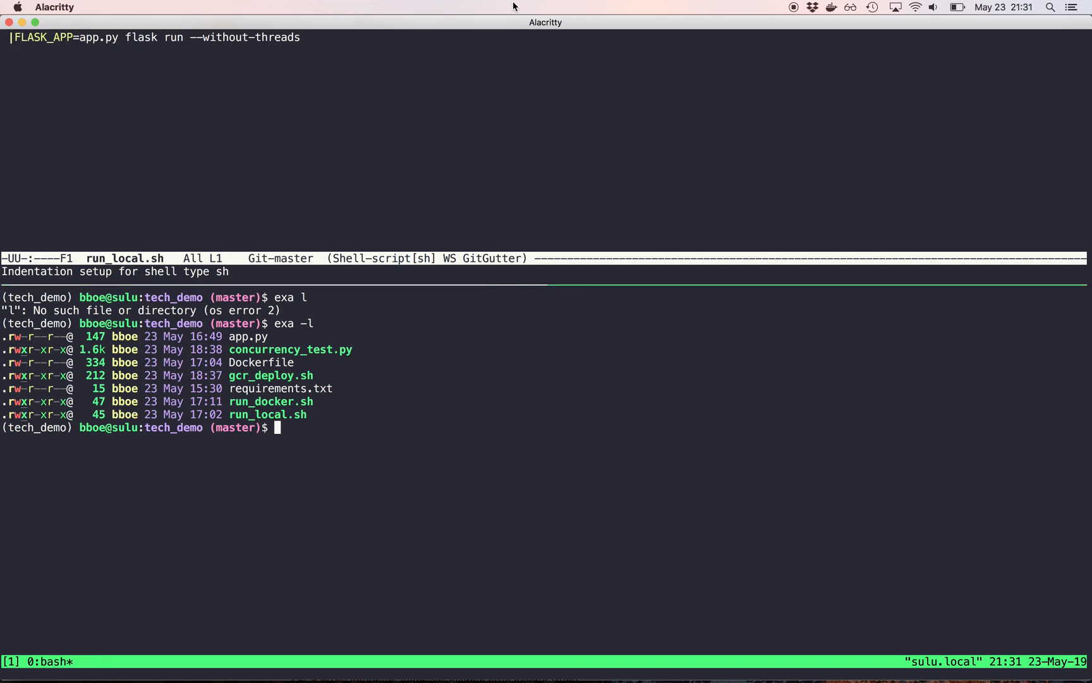
pyautogui.write('./run_local.sh')
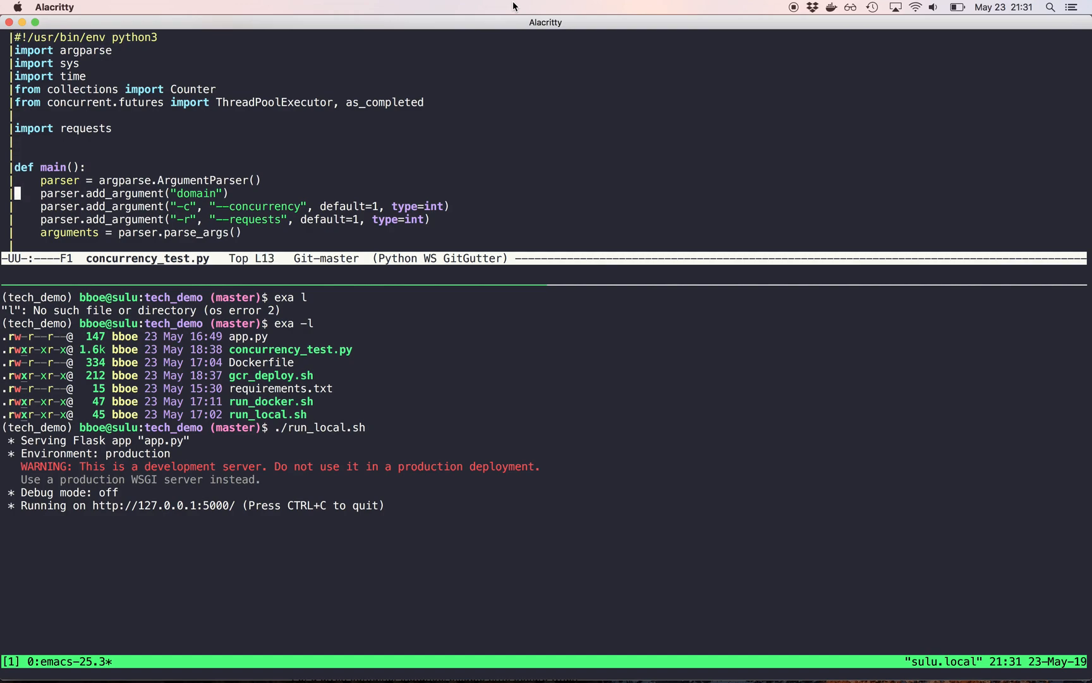
# Scroll through concurrency_test.py's argparse setup for domain, concurrency and requests
pyautogui.scroll(-3)
pyautogui.write('./concurrency_test.py')
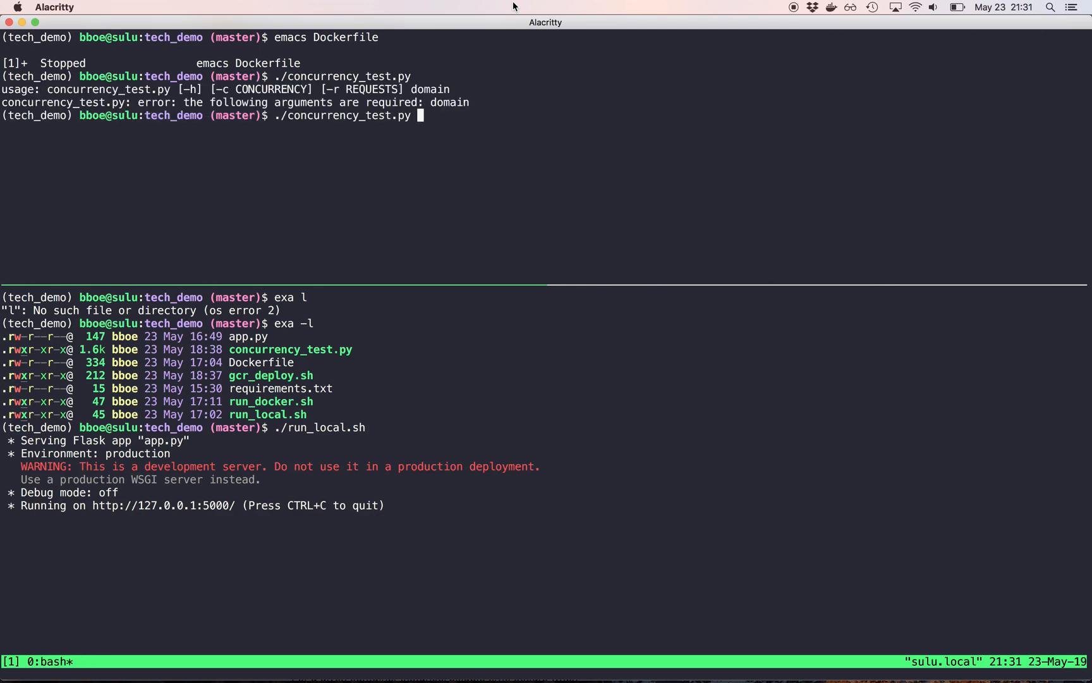
# Run ./concurrency_test.py against localhost:5000, then rerun it with -c 10
pyautogui.write('localhost:')
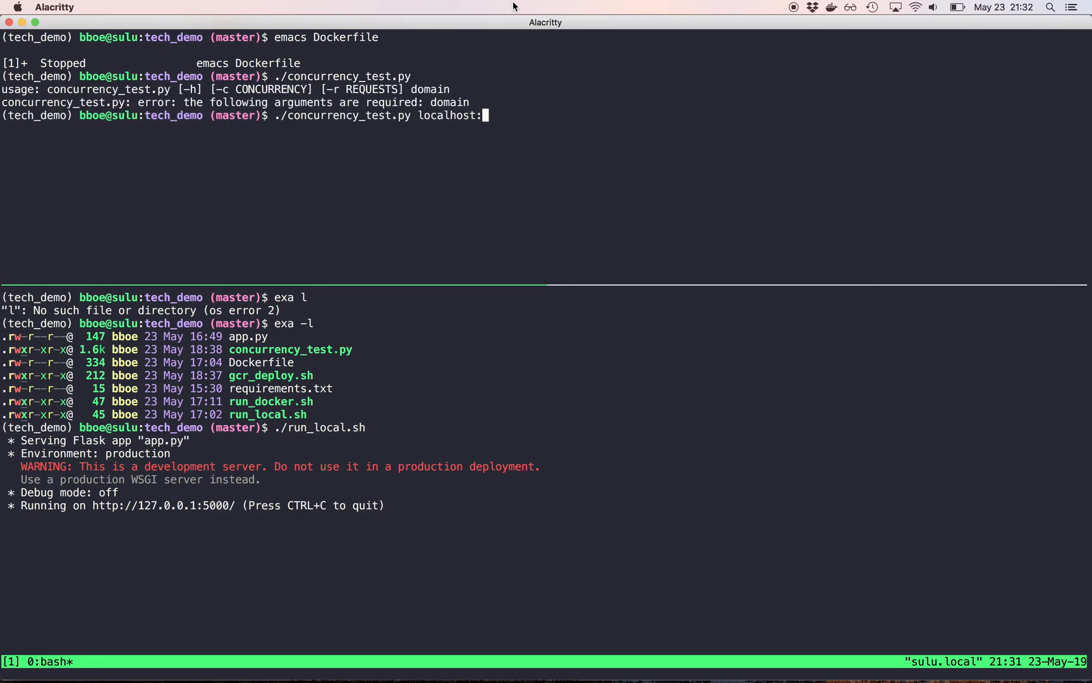
pyautogui.write('5000')
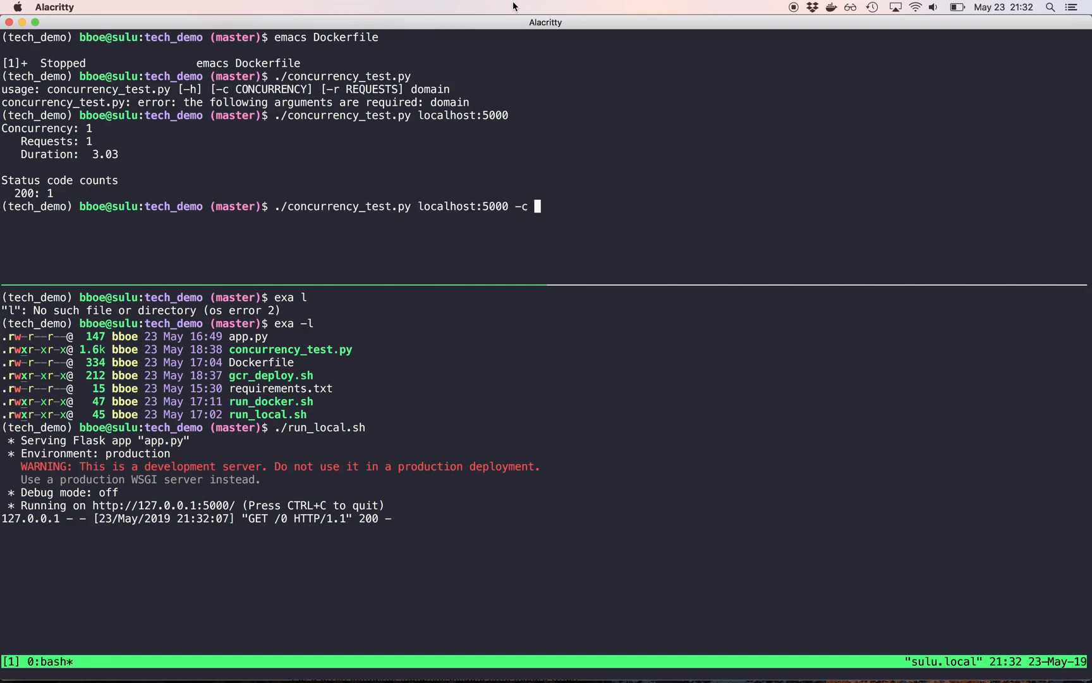
pyautogui.write('10')
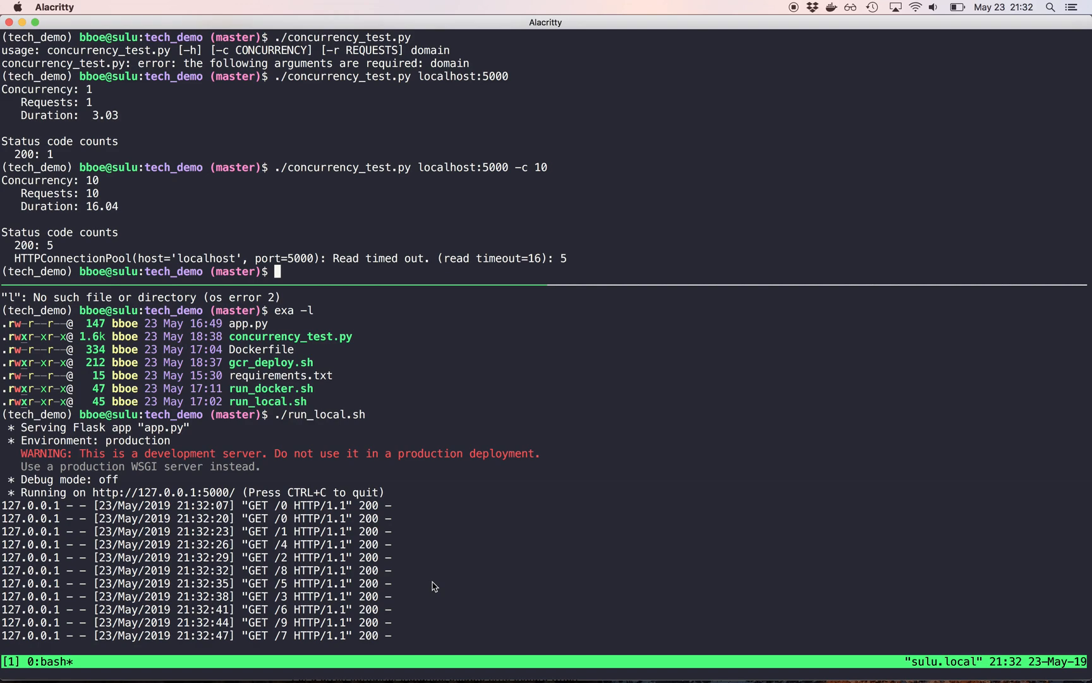
pyautogui.moveTo(452, 495)
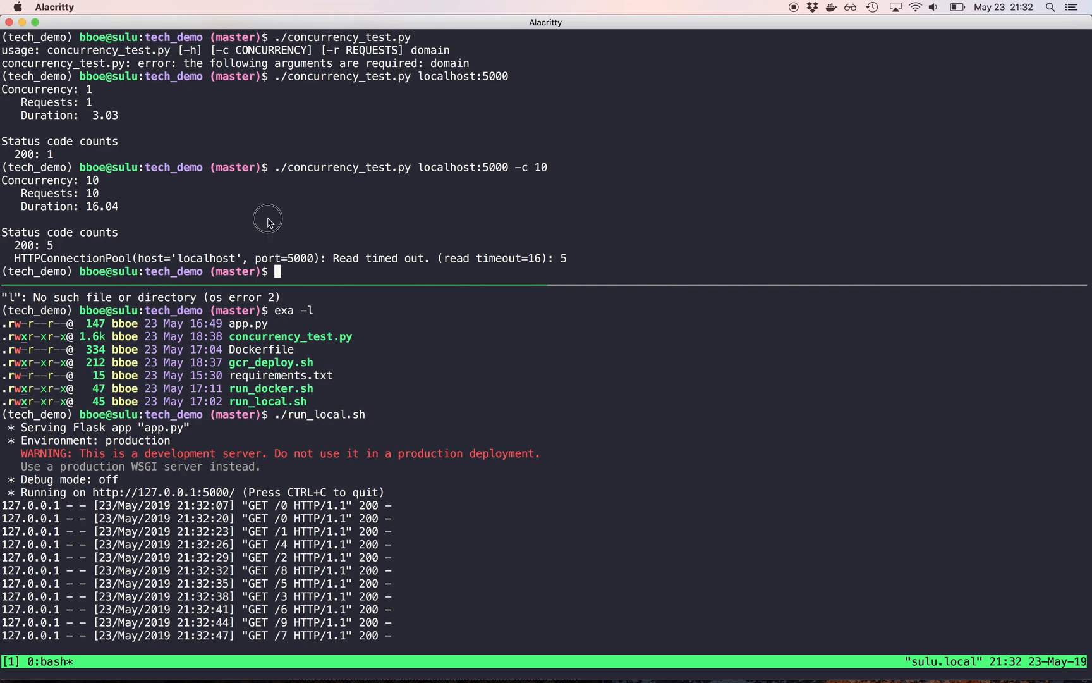
pyautogui.moveTo(296, 248)
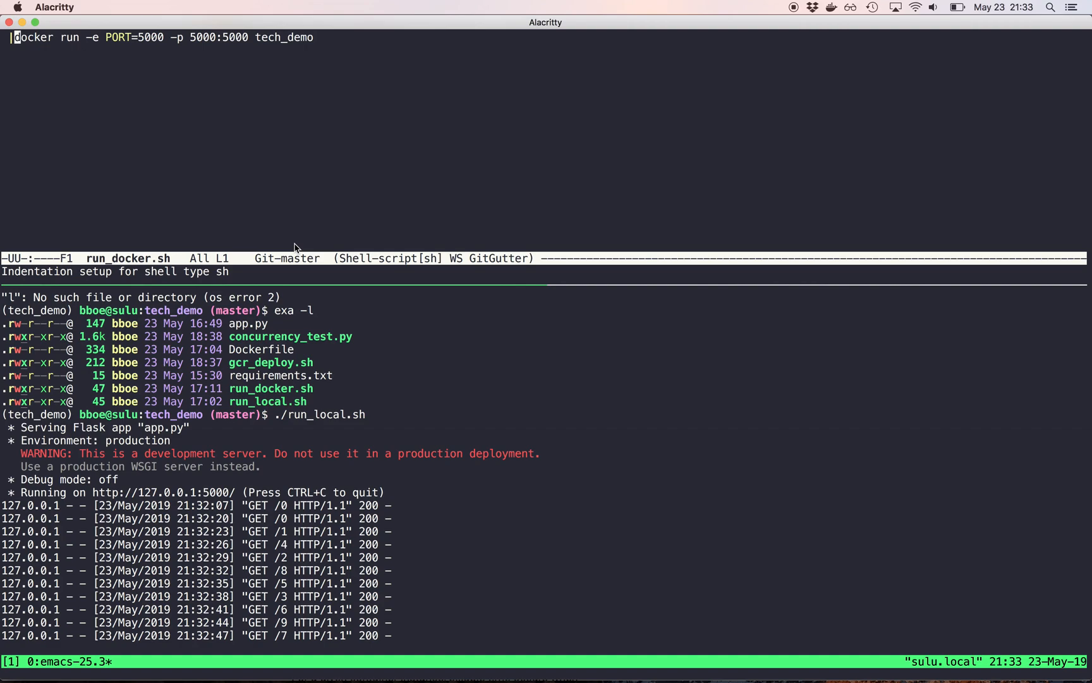
# Reverse-search shell history for the docker build command
pyautogui.write('bu')
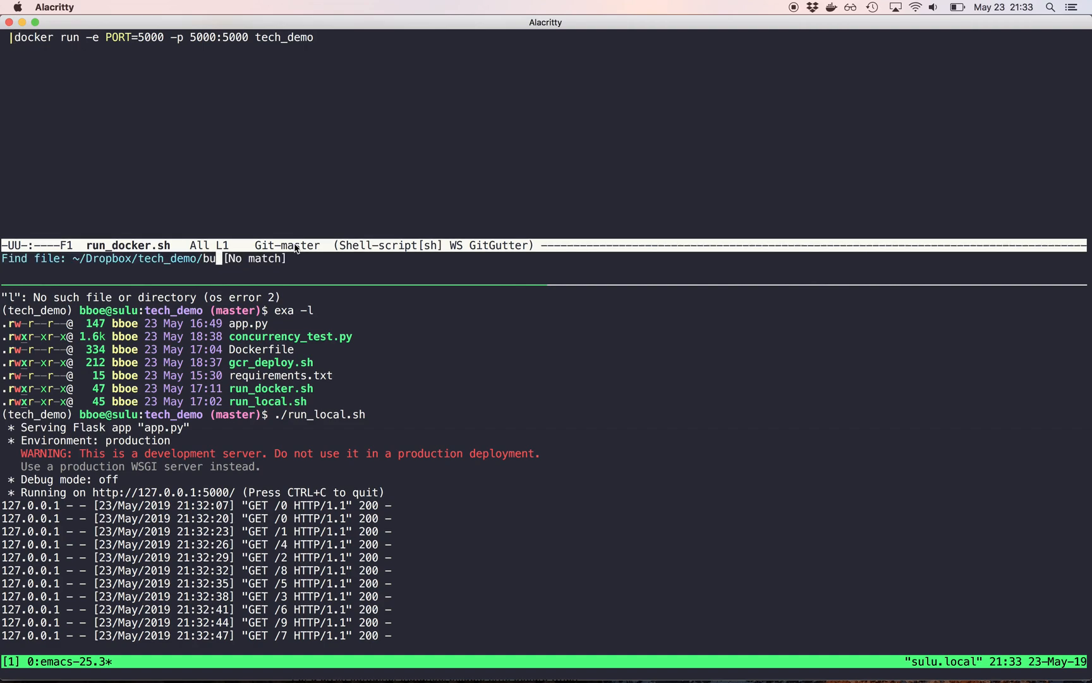
pyautogui.write('docker bui')
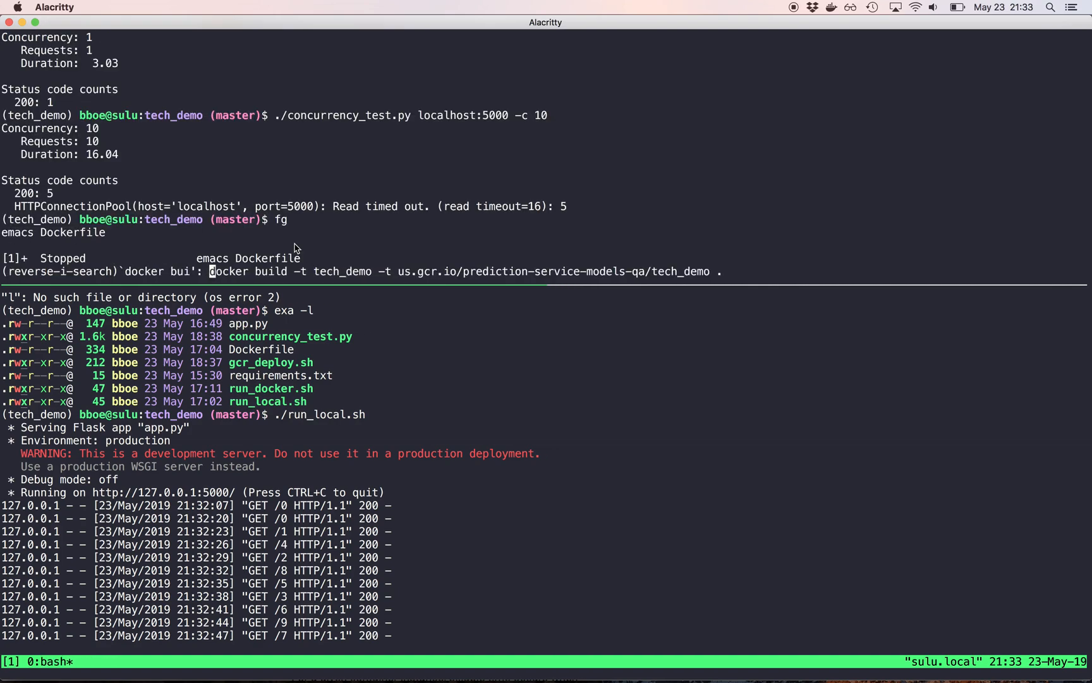
# Run the recalled docker build command to rebuild the tech_demo image
pyautogui.press('Enter')
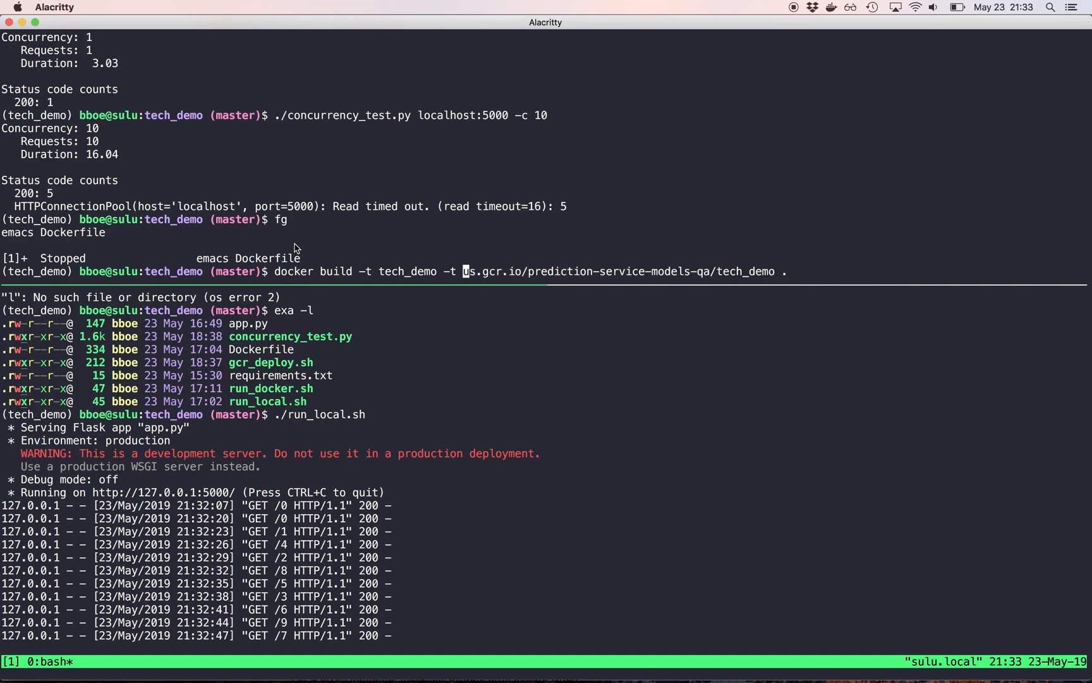
pyautogui.press('Return')
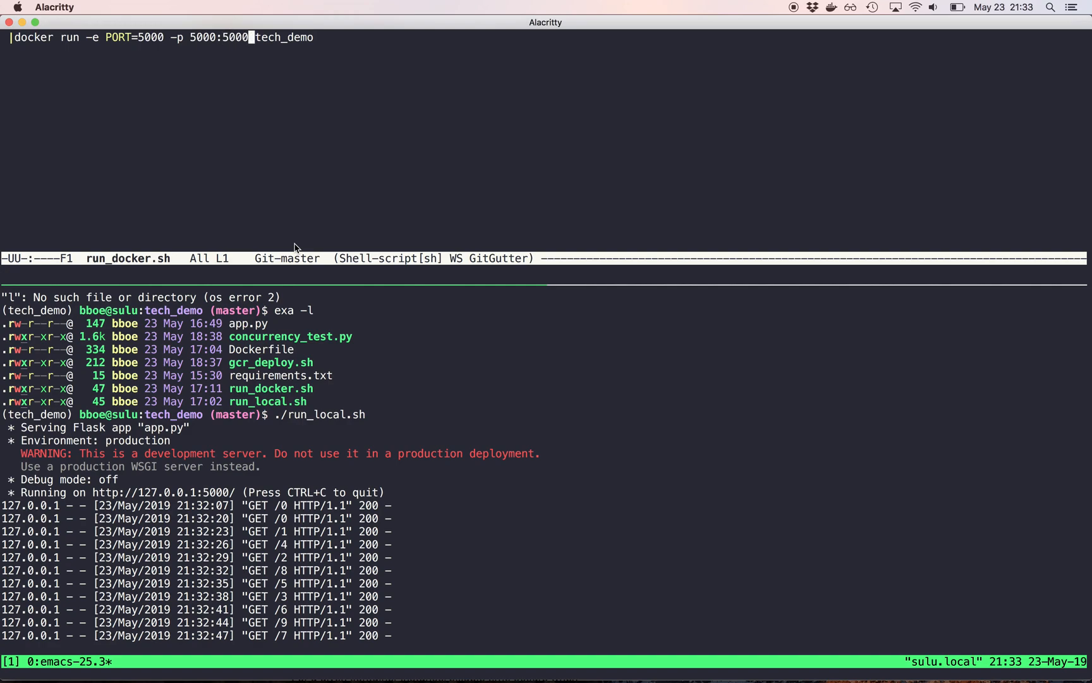
pyautogui.press('enter')
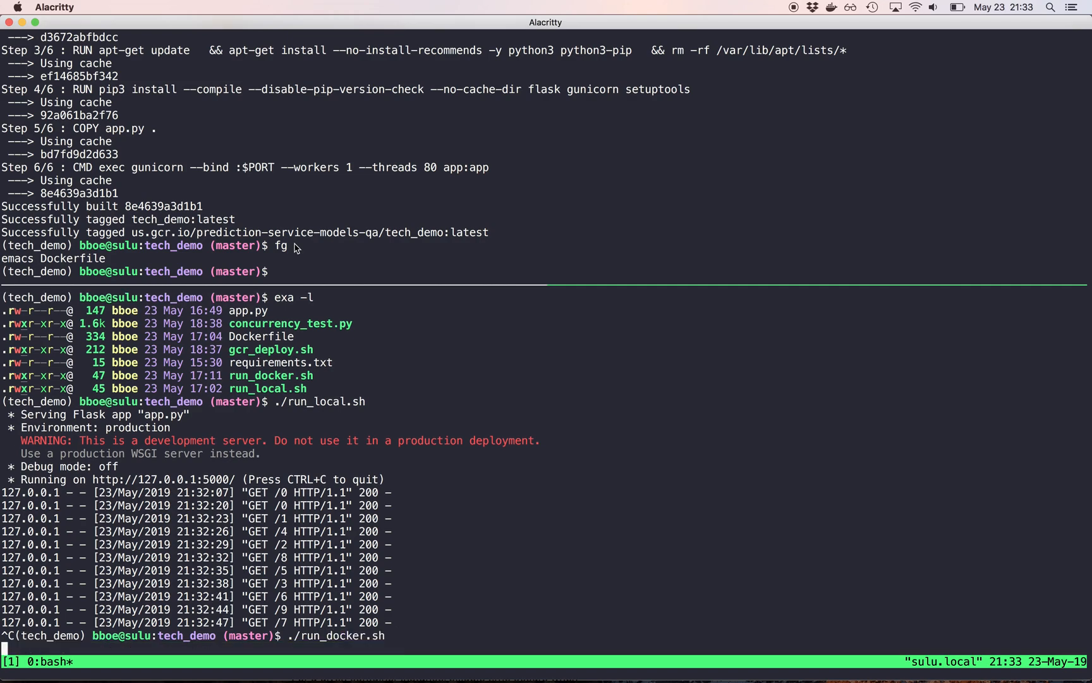
# Start ./run_docker.sh so gunicorn serves on port 5000, and begin printing the Dockerfile
pyautogui.press('Return')
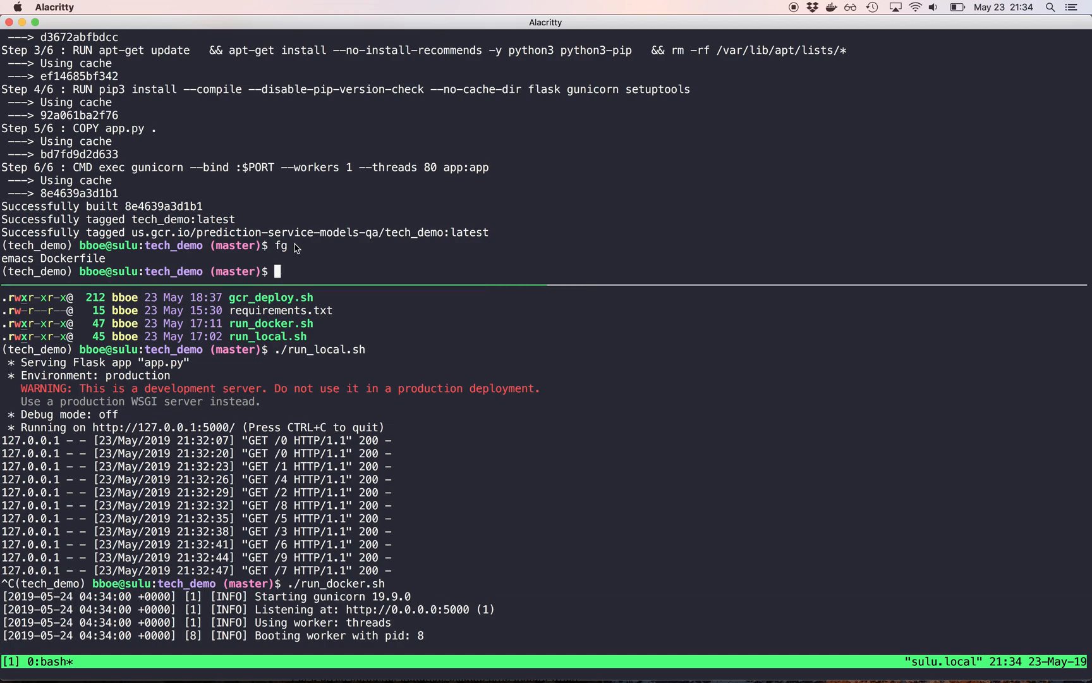
pyautogui.write('cat Dockerfile')
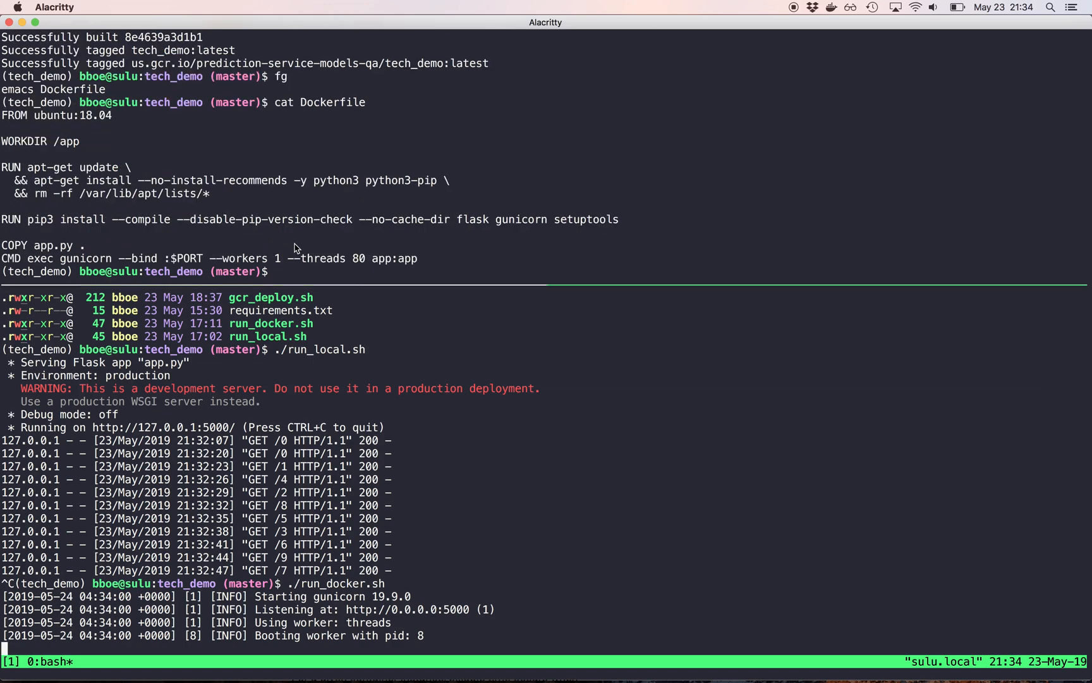
# Print the Dockerfile, then load-test localhost:5000 at concurrency 10, 80 and 81
pyautogui.write('cat Dockerfile')
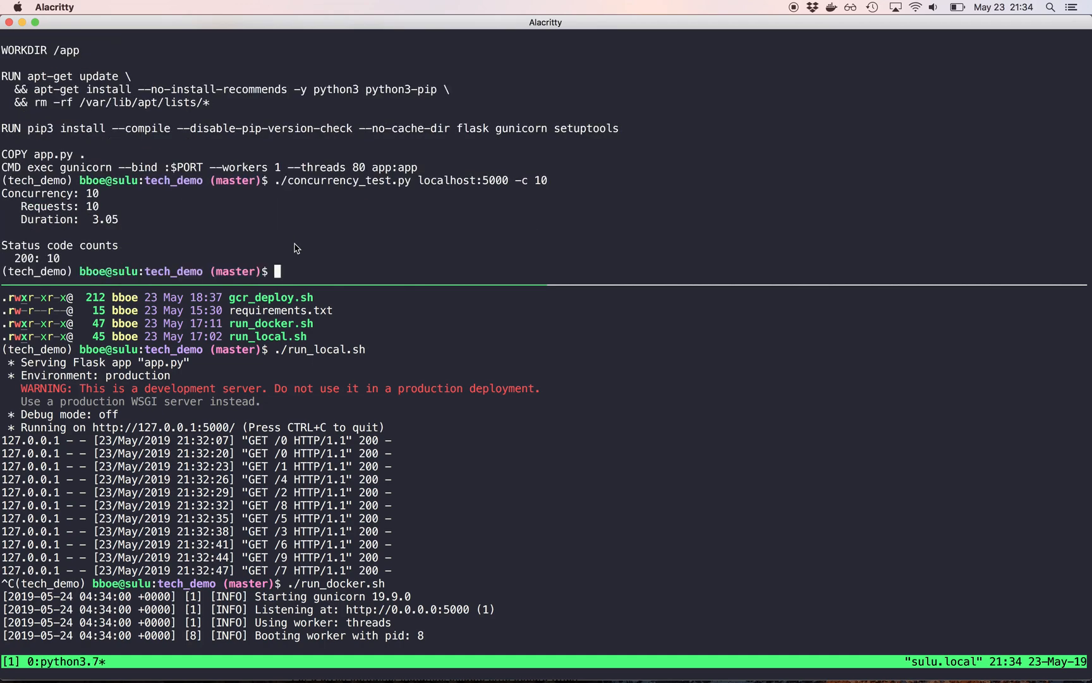
pyautogui.write('./concurrency_test.py localhost:5000 -c 81')
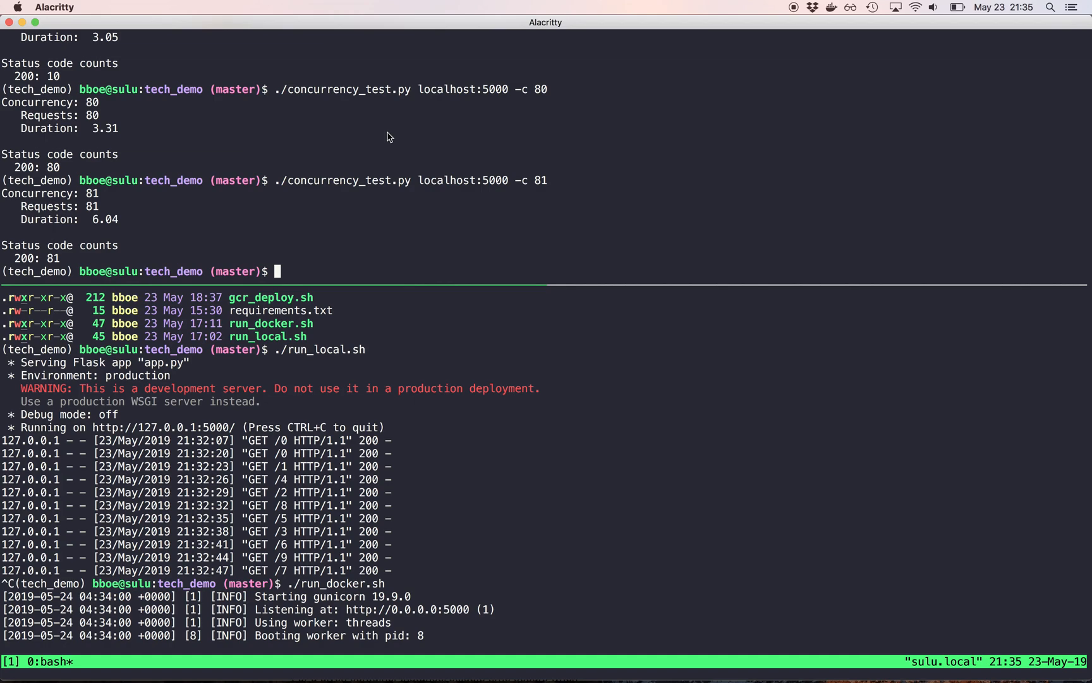
pyautogui.write('do')
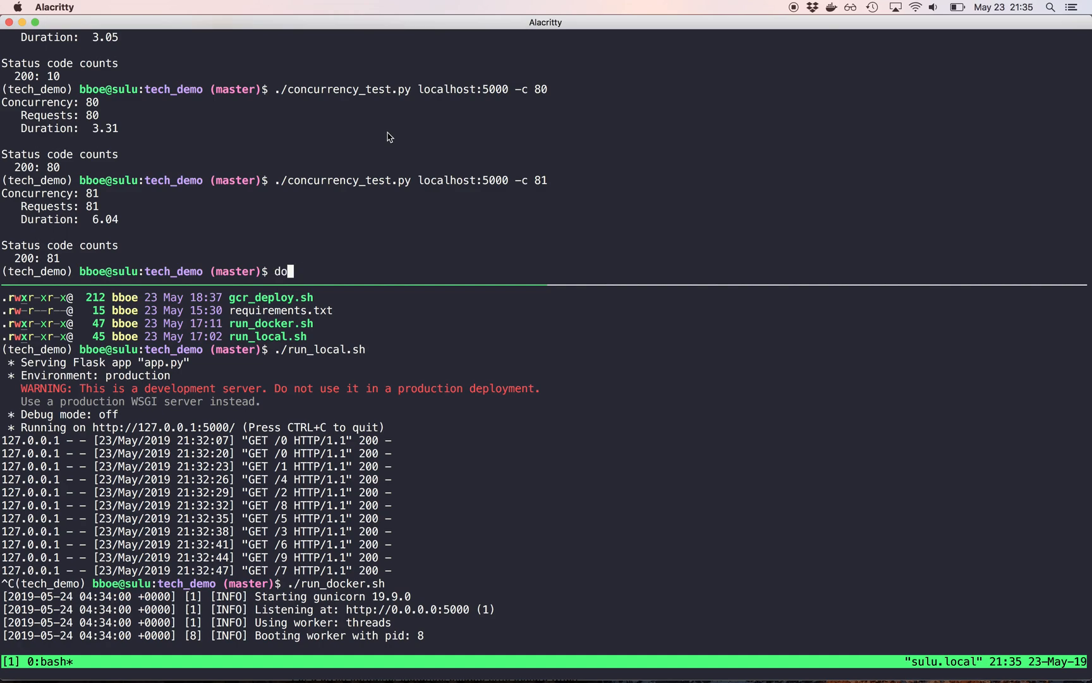
# Build tech_demo tagged us.gcr.io/prediction-service-models-qa/tech_demo, push it, and list project files
pyautogui.press('ctrl+u')
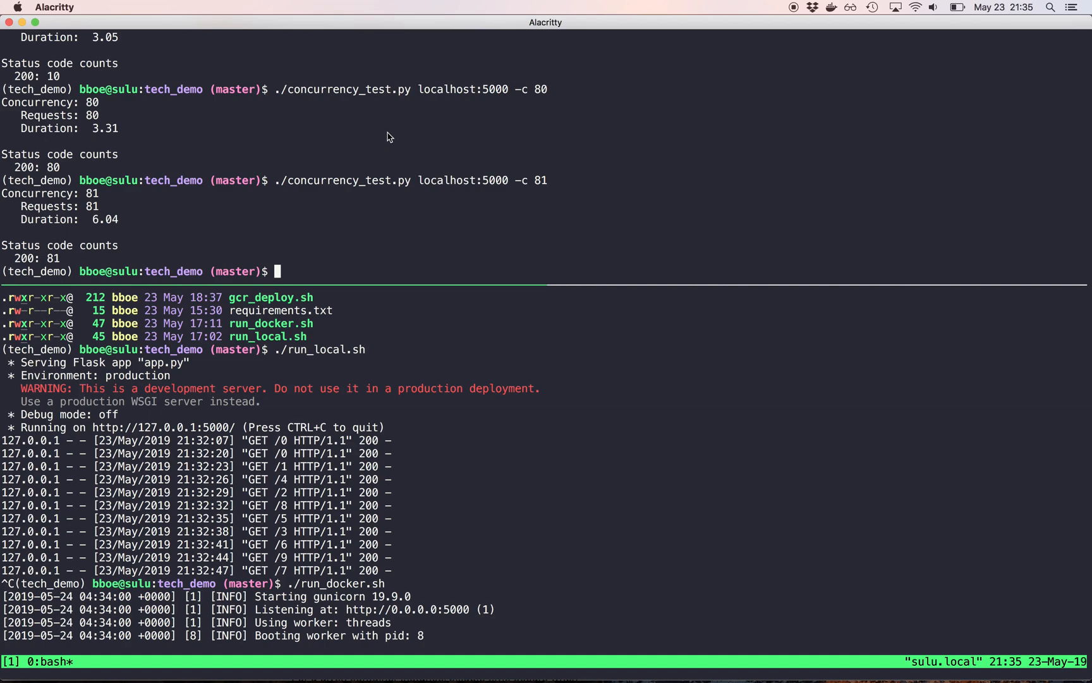
pyautogui.write('docker build -t tech_demo -t us.gcr.io/prediction-service-models-qa/tech_demo .')
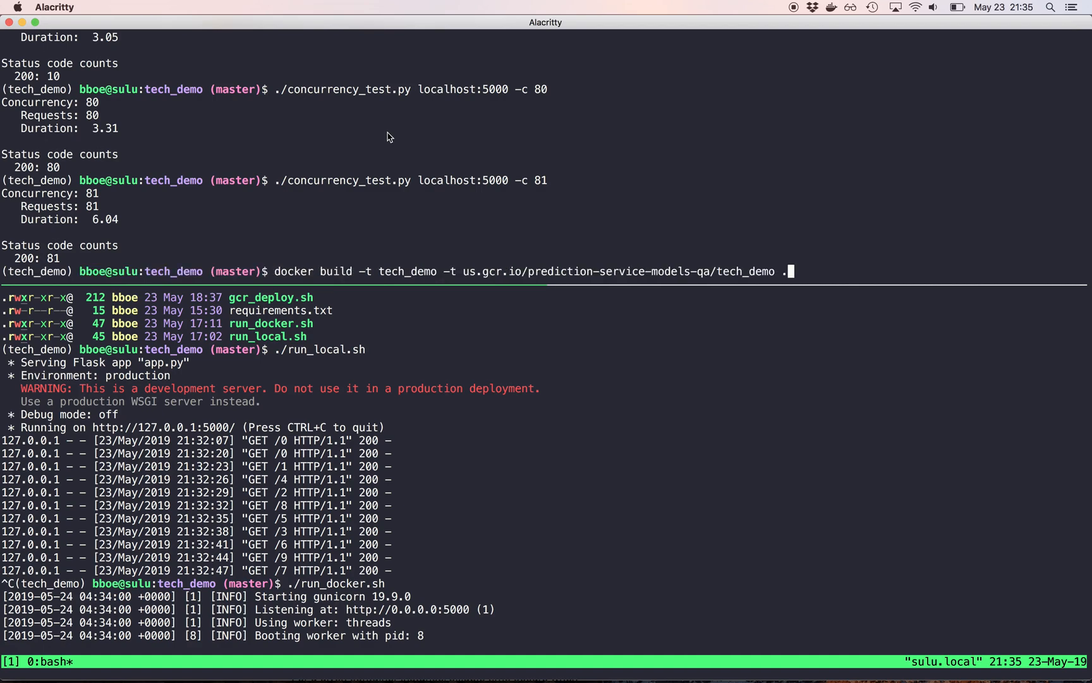
pyautogui.moveTo(462, 274)
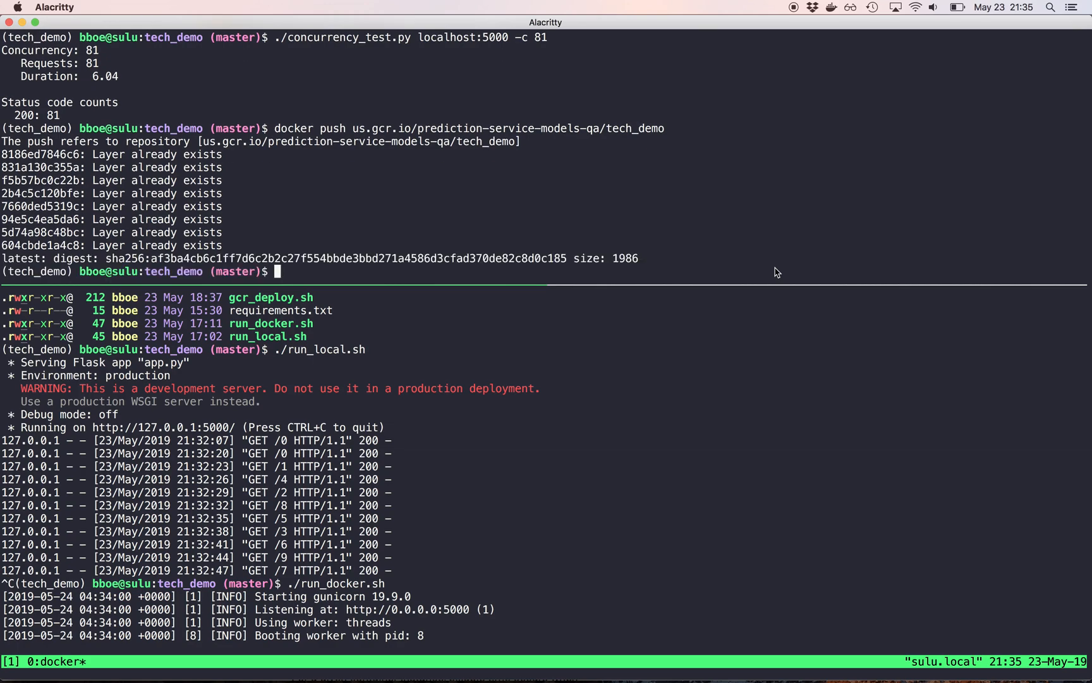
pyautogui.write('ls')
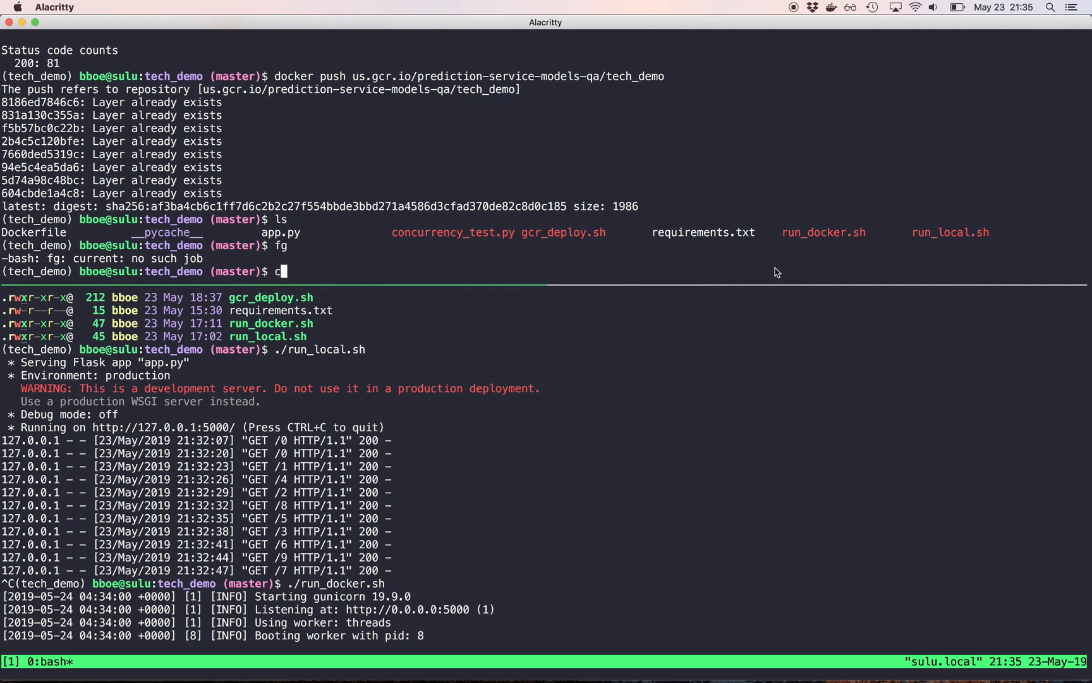
# Review gcr_deploy.sh with cat, then run ./gcr_deploy.sh to deploy techdemo to Cloud Run in us-central1
pyautogui.write('at')
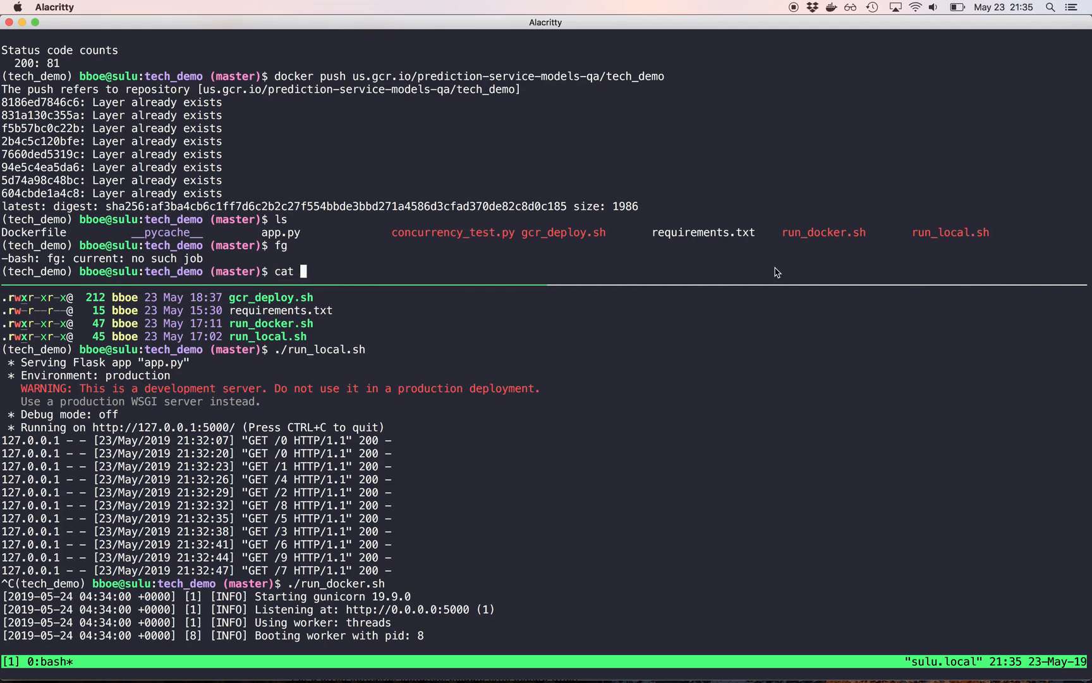
pyautogui.write('gcr_deploy.sh')
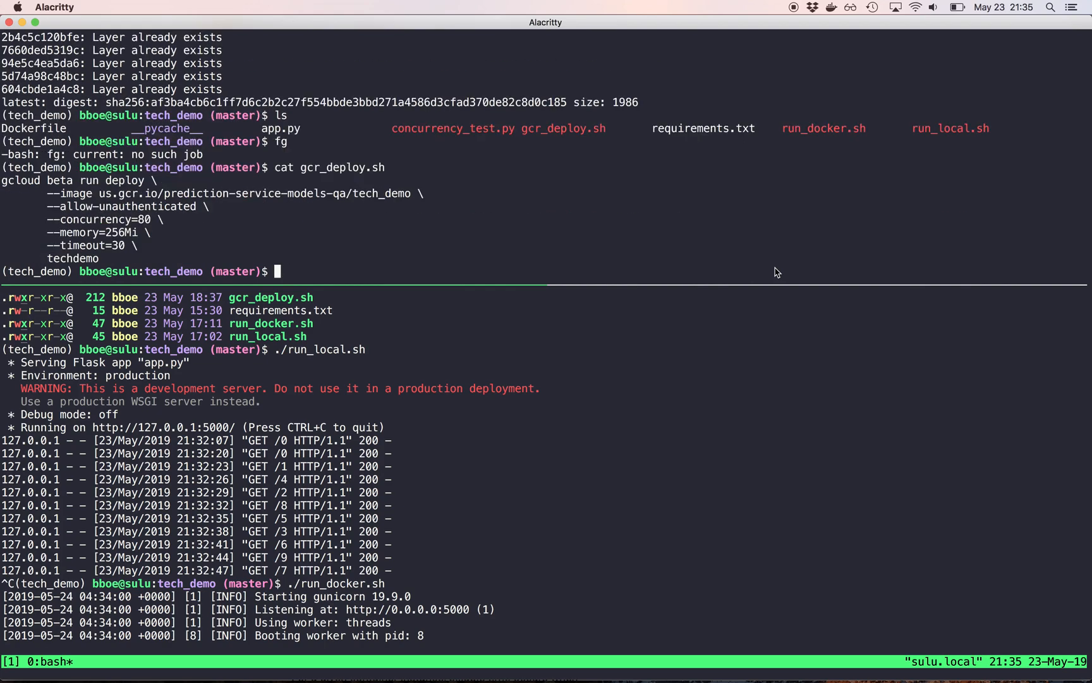
pyautogui.moveTo(10, 183)
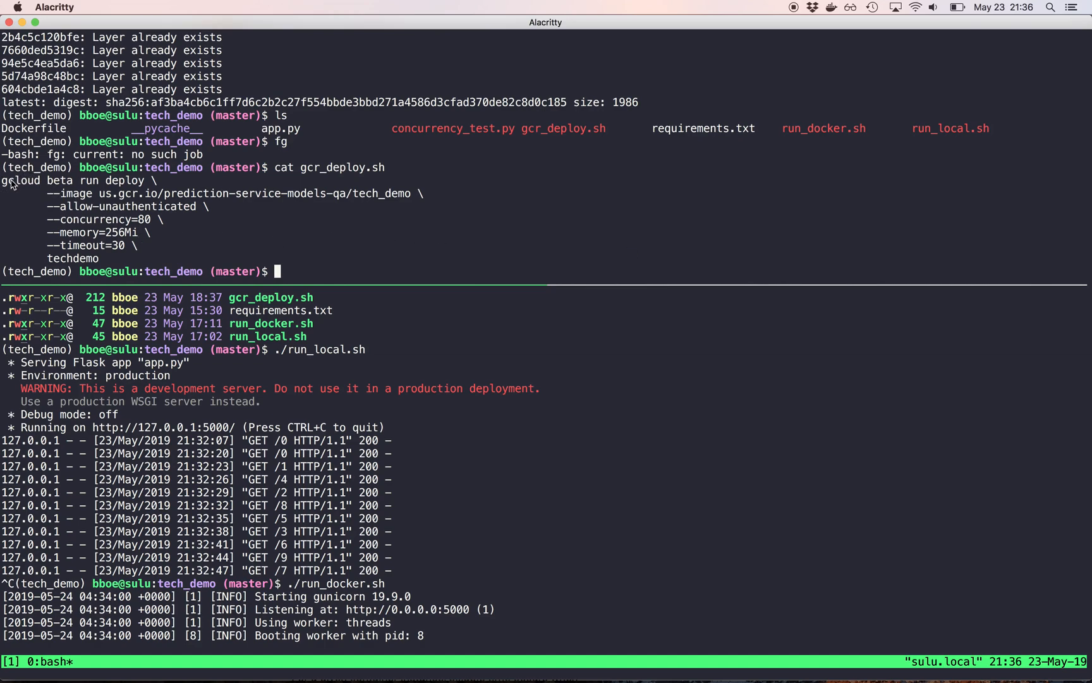
pyautogui.doubleClick(21, 181)
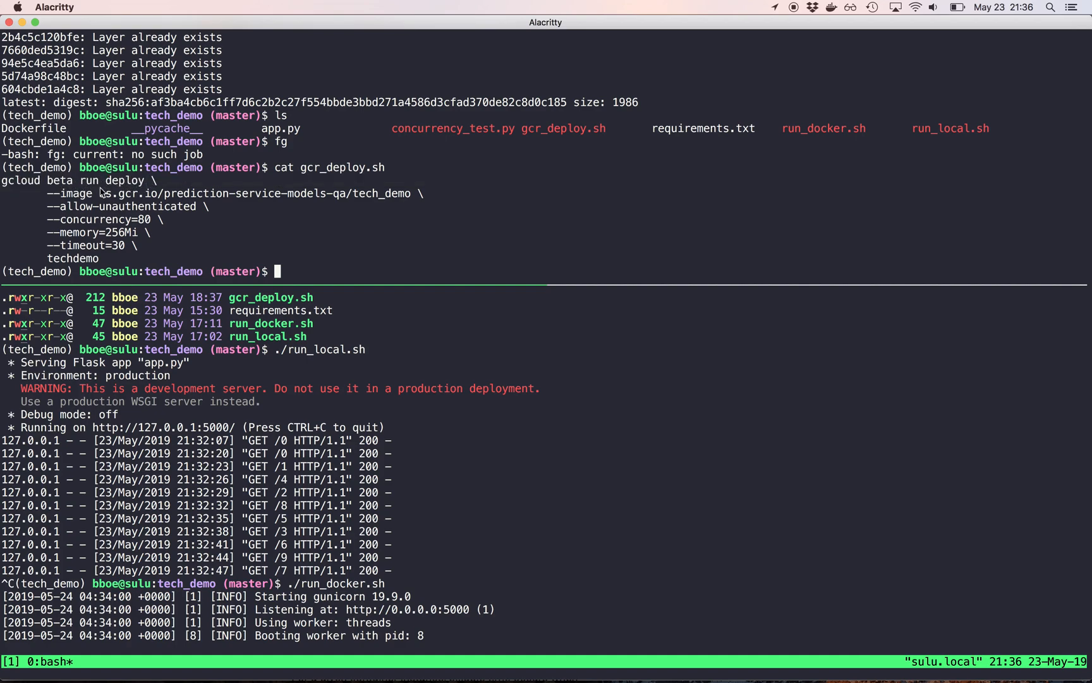
pyautogui.moveTo(411, 198)
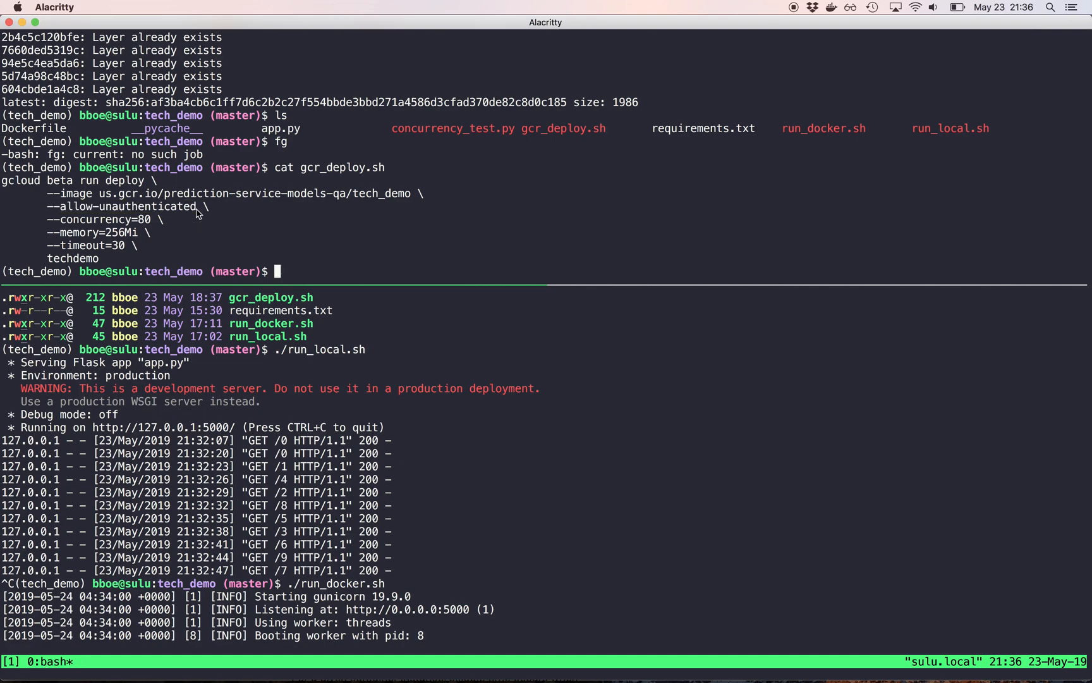
pyautogui.moveTo(132, 207)
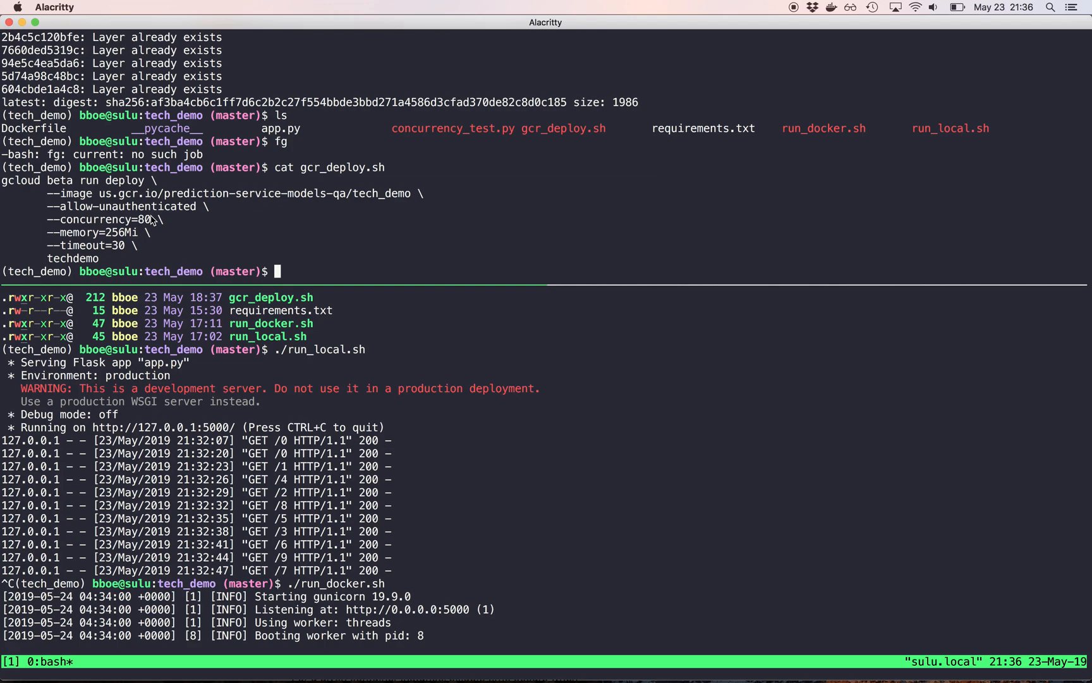
pyautogui.moveTo(160, 221)
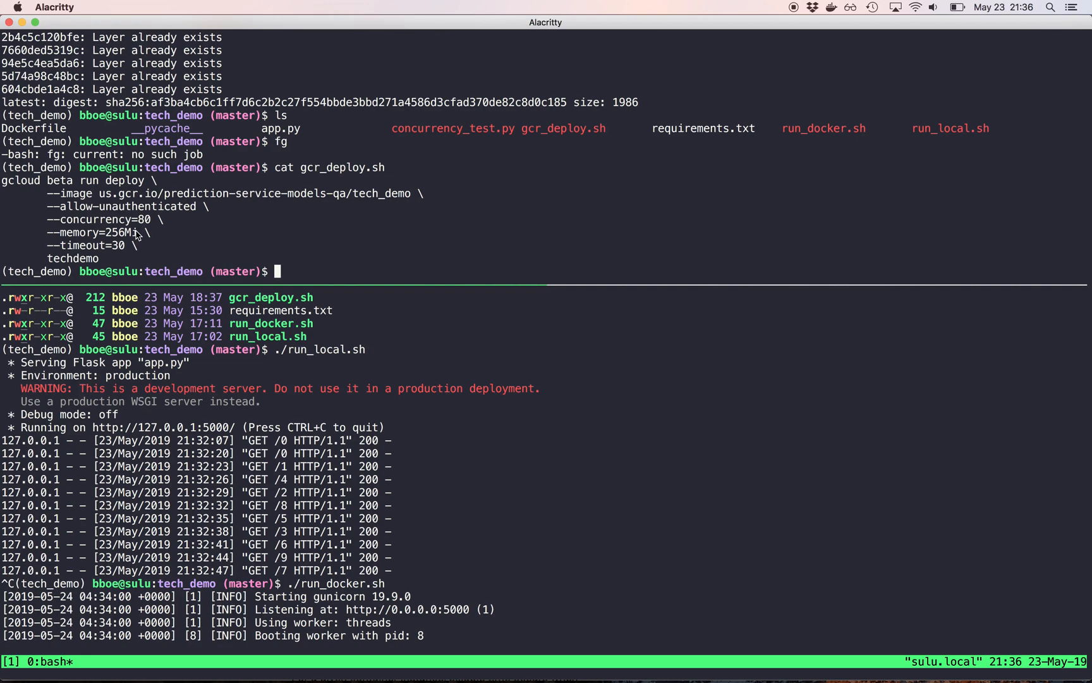
pyautogui.moveTo(58, 250)
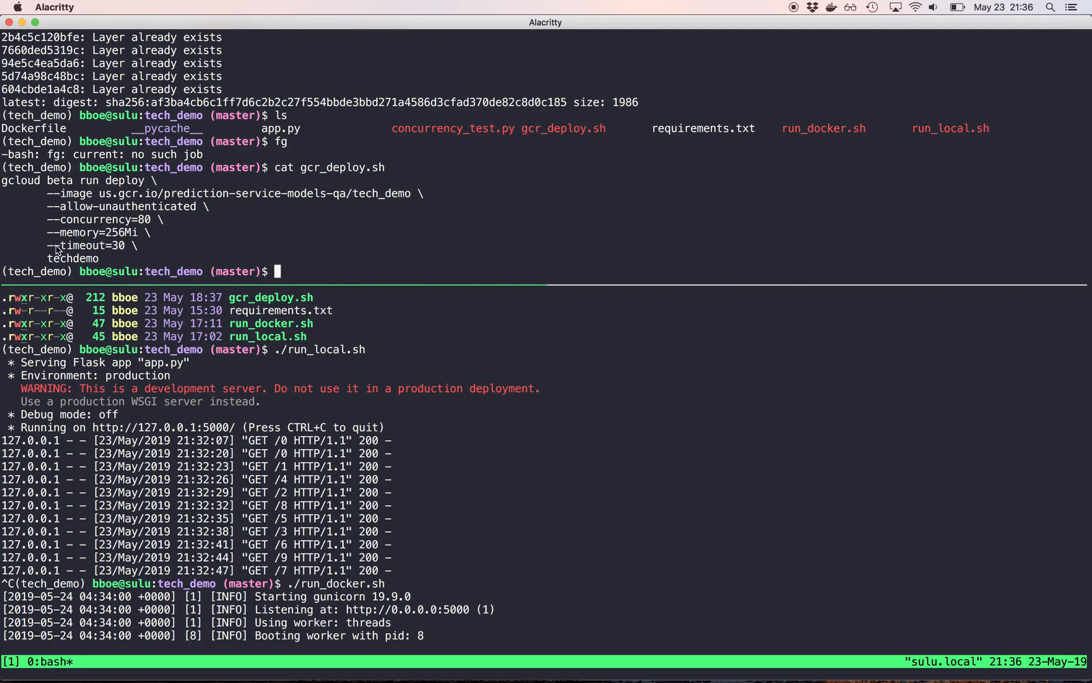
pyautogui.moveTo(124, 256)
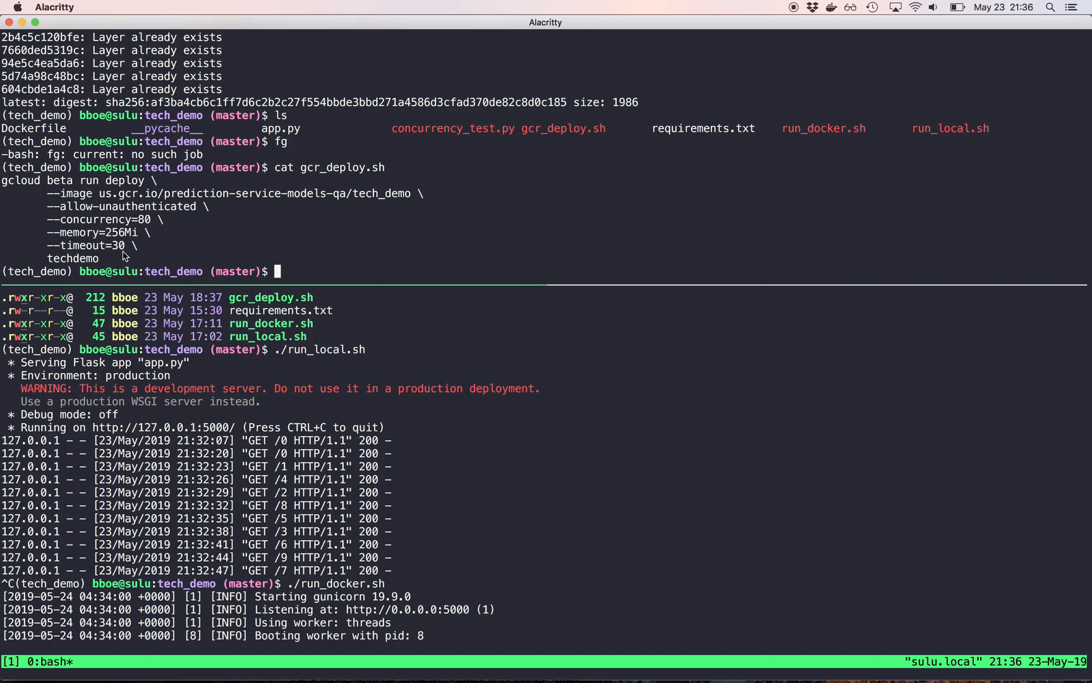
pyautogui.moveTo(66, 260)
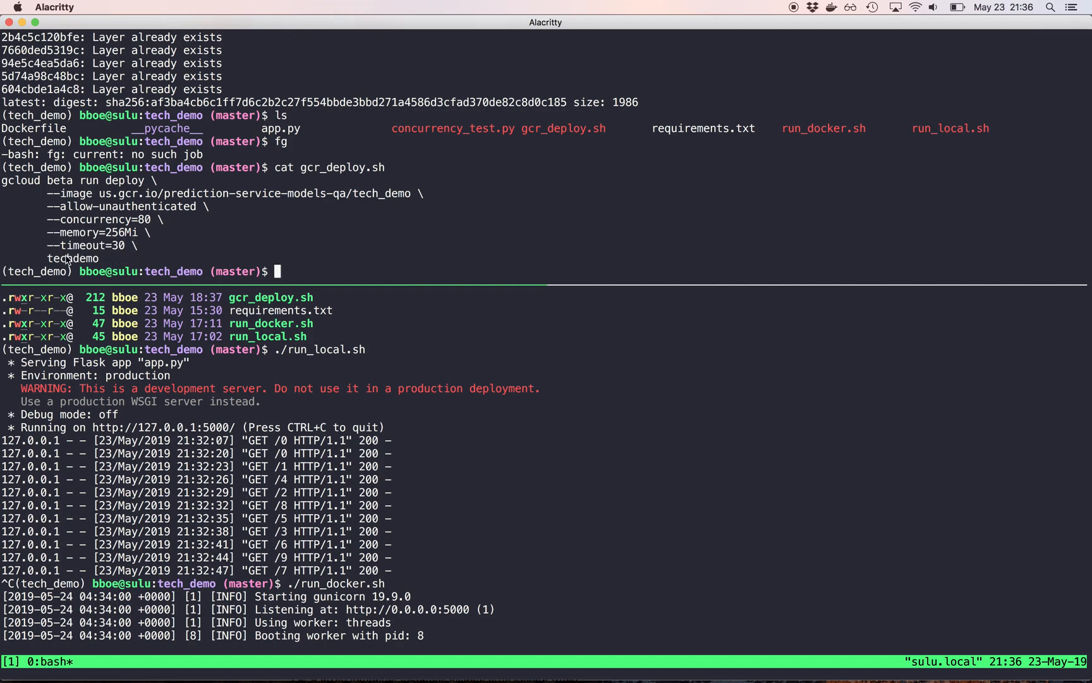
pyautogui.write('./gcr_deploy.sh')
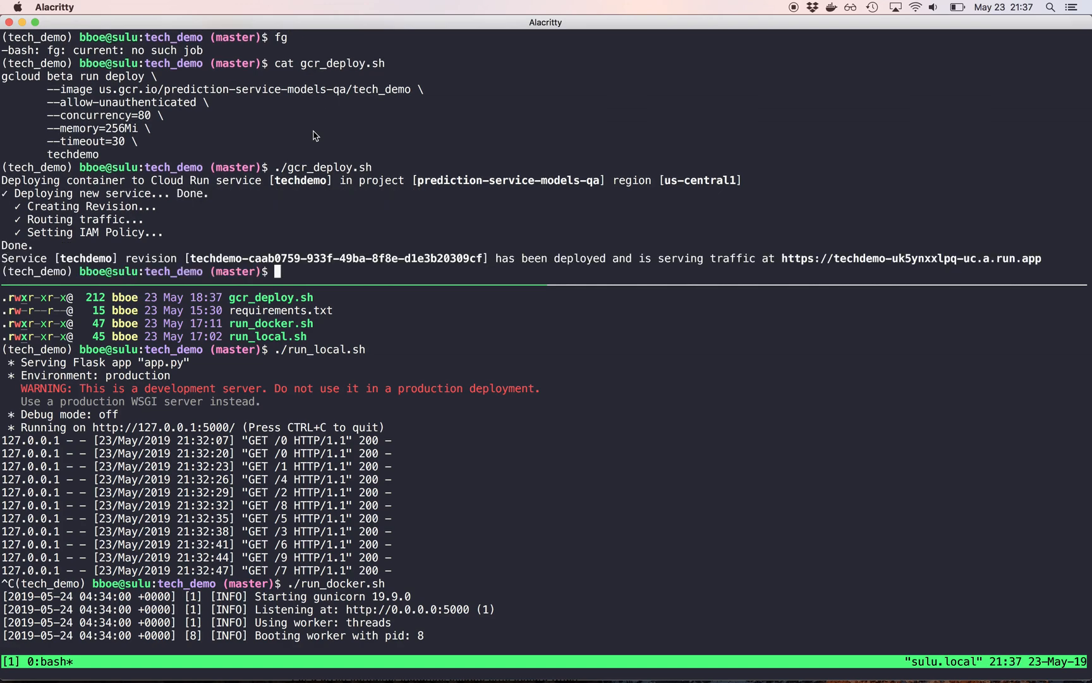
pyautogui.moveTo(853, 237)
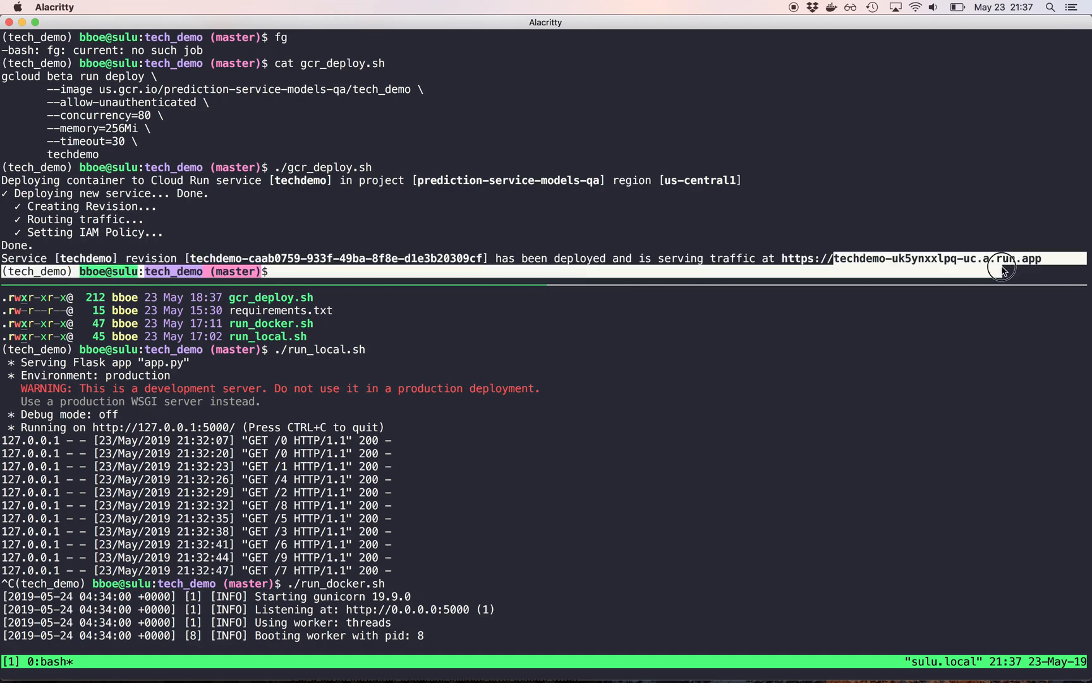
# Run ./concurrency_test.py against techdemo-uk5ynxxlpq-uc.a.run.app at -c 2, 81 and 159, all returning 200
pyautogui.write('ls')
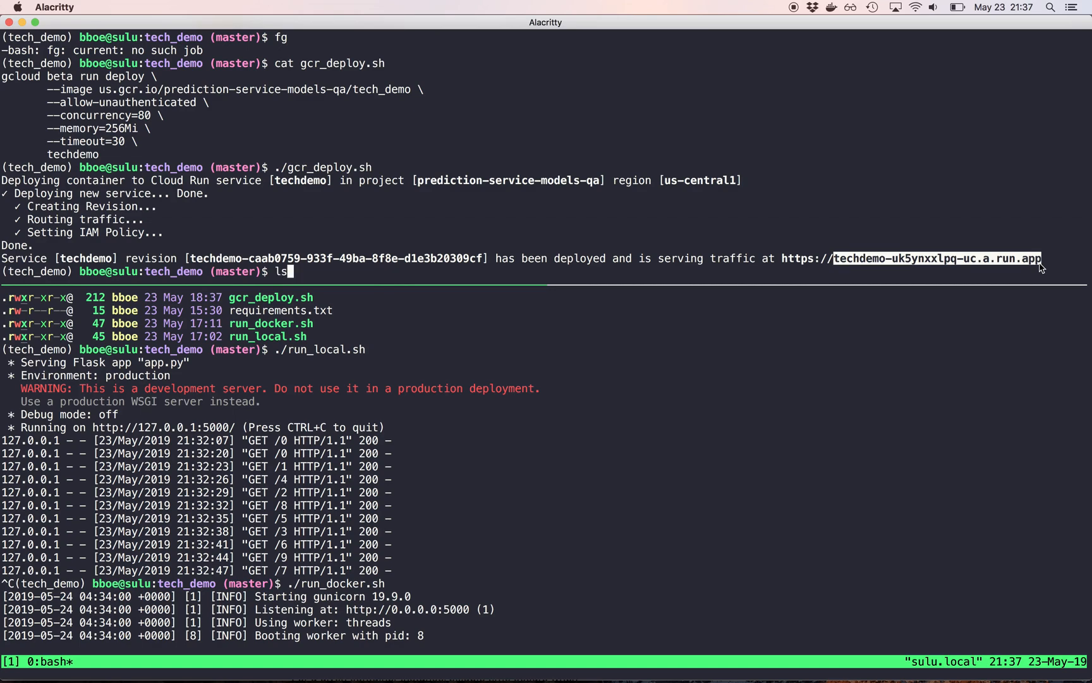
pyautogui.write('./concurrency_test.py localhost:5000 -c 8')
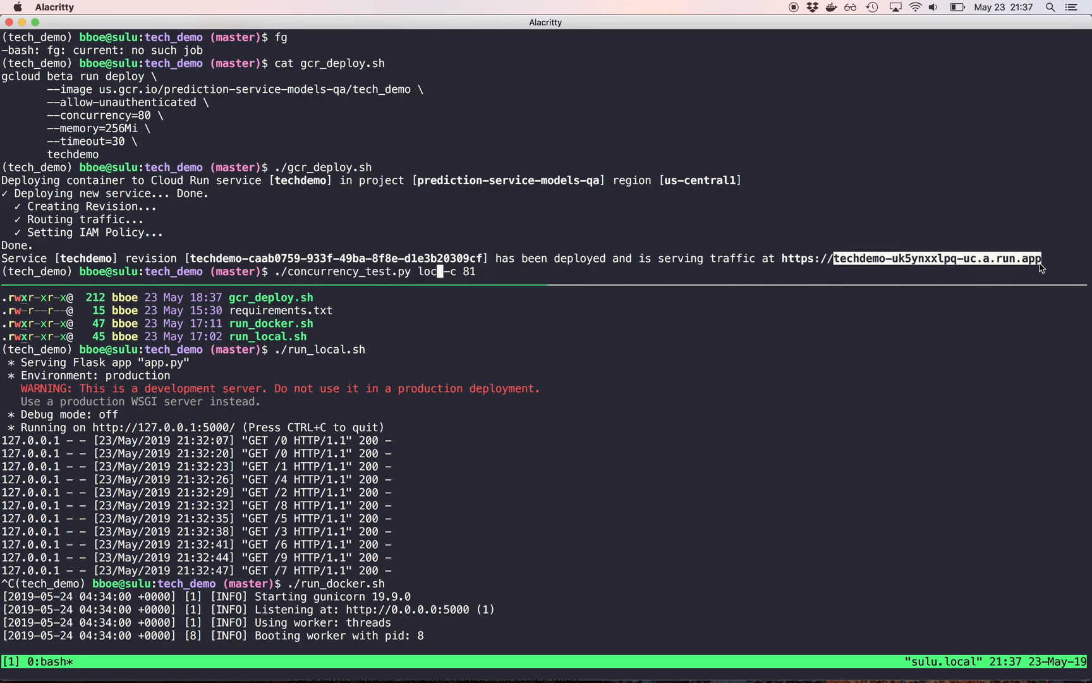
pyautogui.write('techdemo-uk5ynxxlpq-uc.a.run.app')
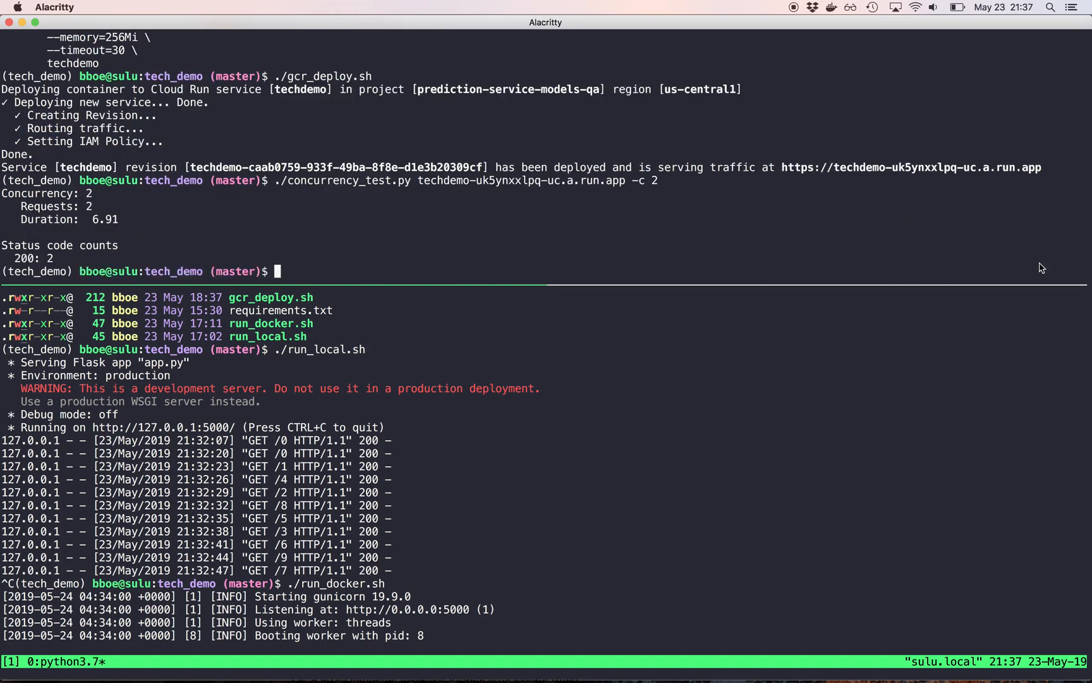
pyautogui.press('Up')
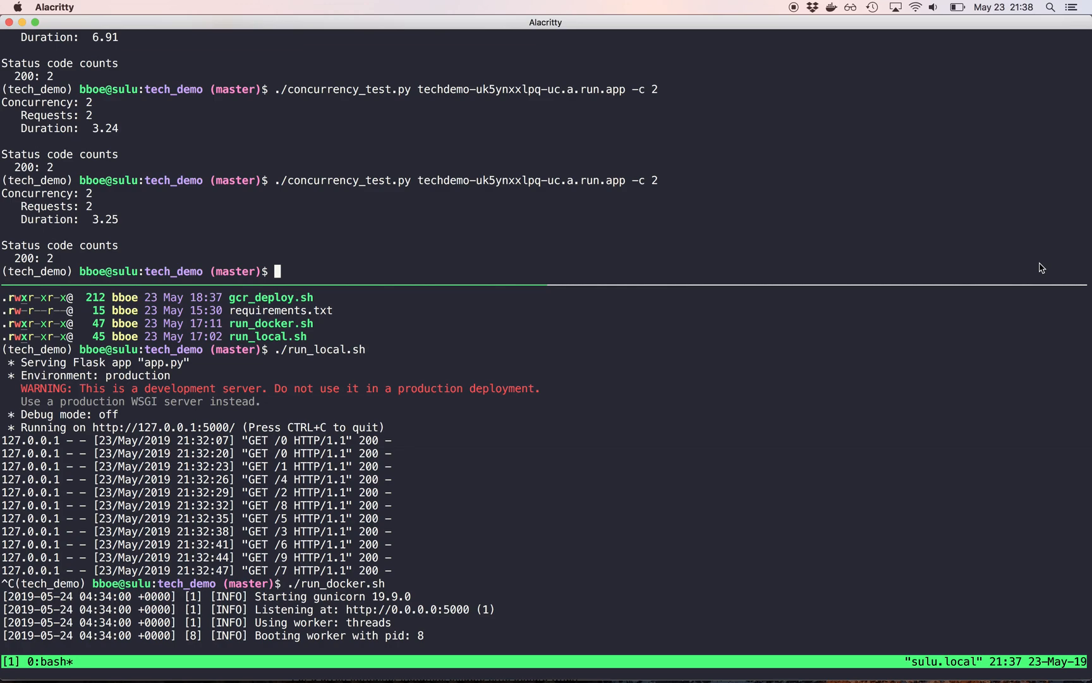
pyautogui.press('Up')
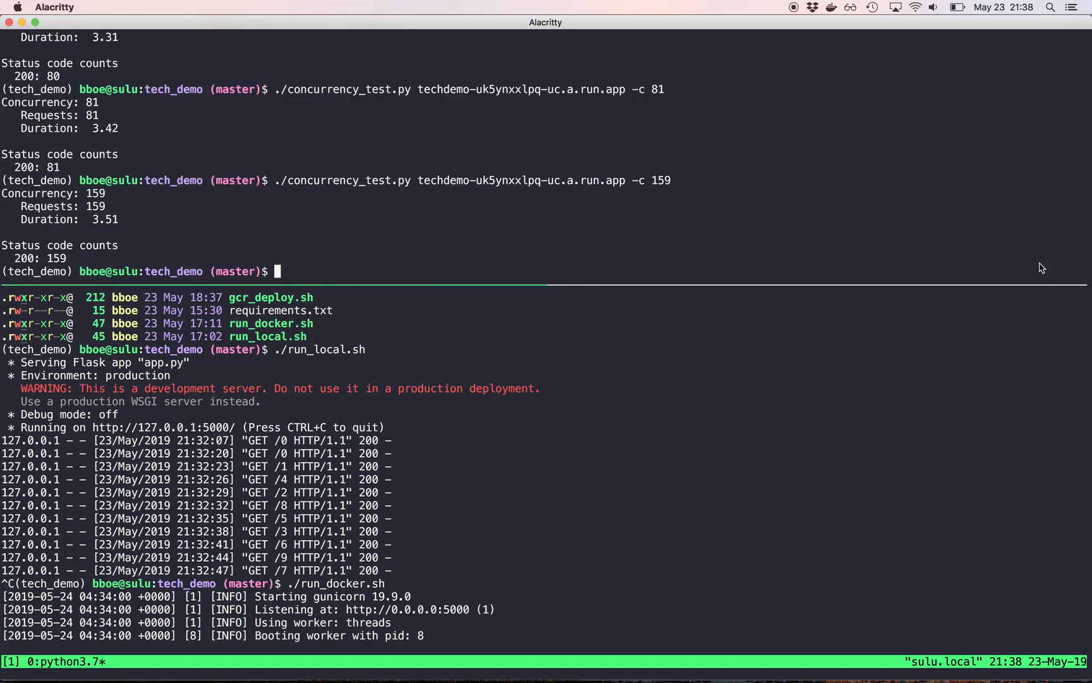
# Run the load test at -c 180 twice (all 200s), then start a -c 2000 run
pyautogui.write('./concurrency_test.py techdemo-uk5ynxxlpq-uc.a.run.app -c 1')
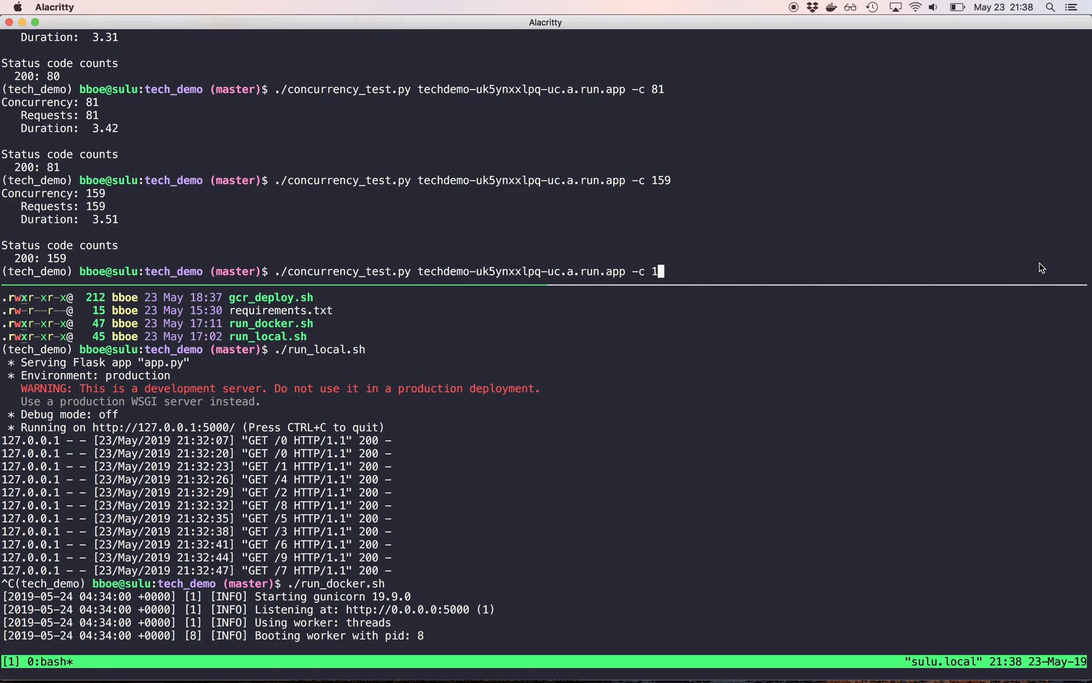
pyautogui.write('80')
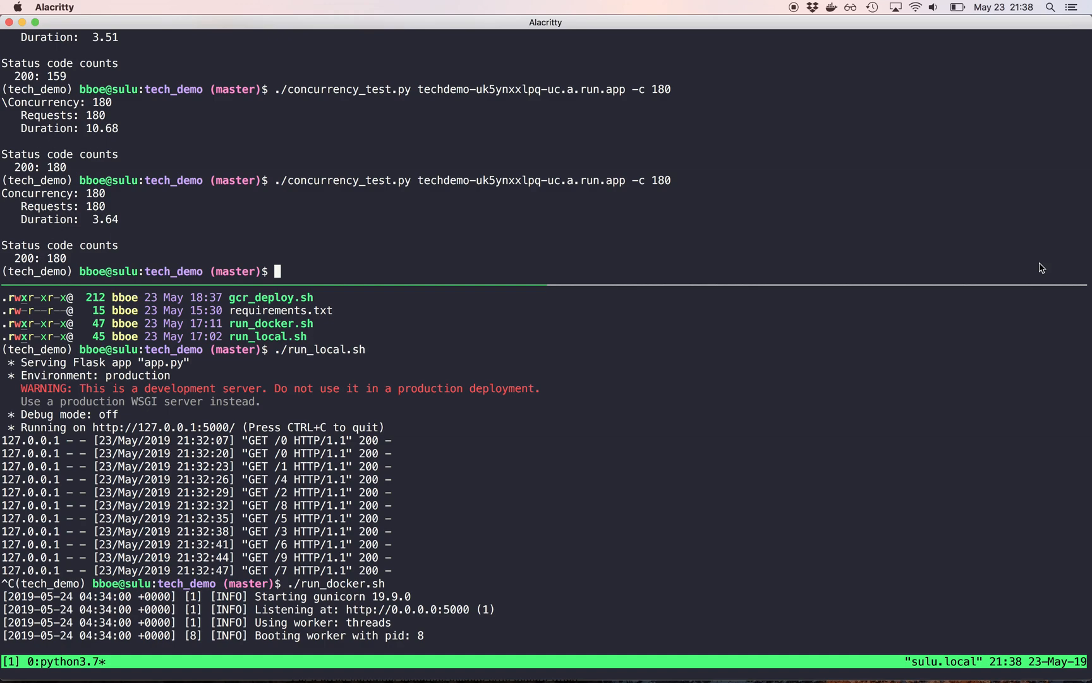
pyautogui.write('./concurrency_test.py techdemo-uk5ynxxlpq-uc.a.run.app -c 2000')
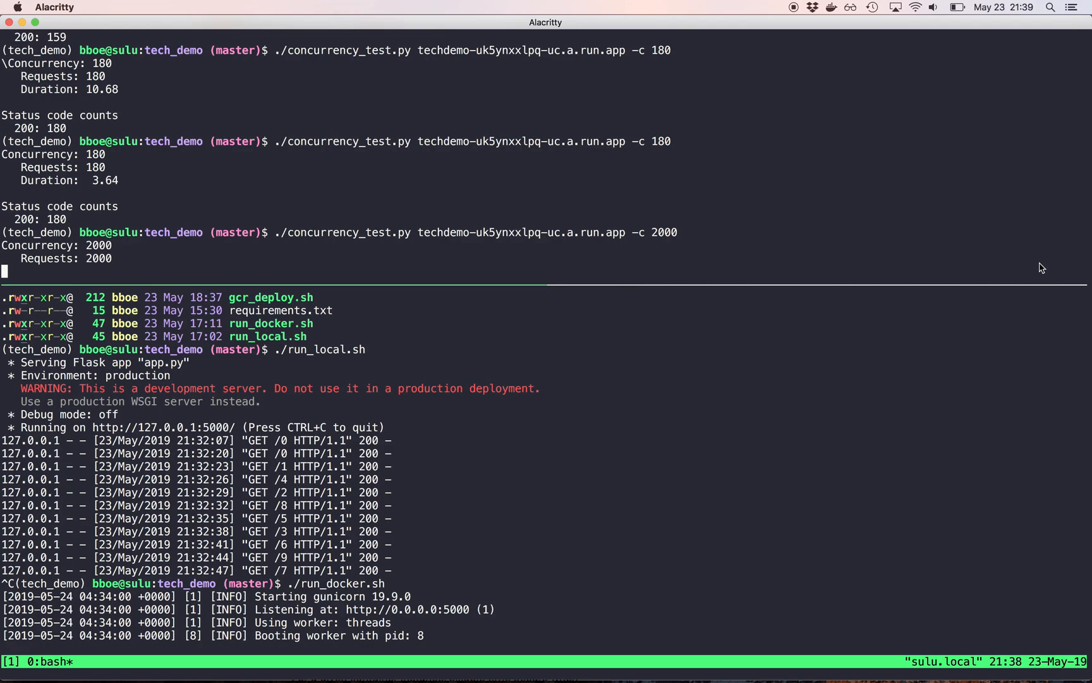
# Compute 2000/80 in Spotlight while the 2000-request test finishes with one 500 error
pyautogui.press('cmd+space')
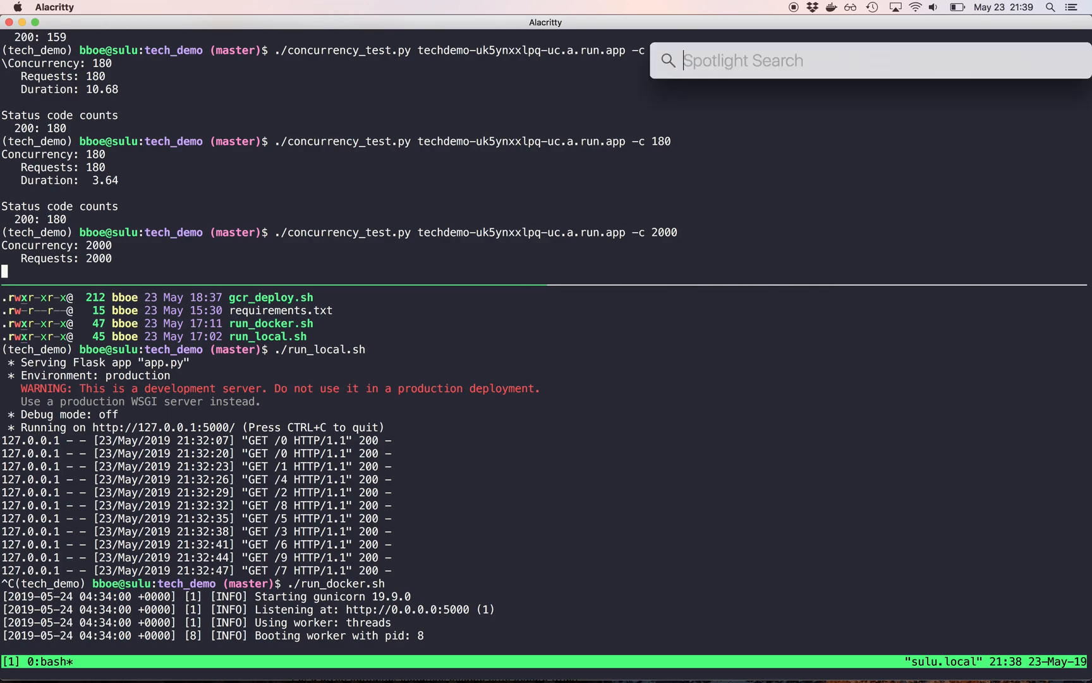
pyautogui.write('2000/80')
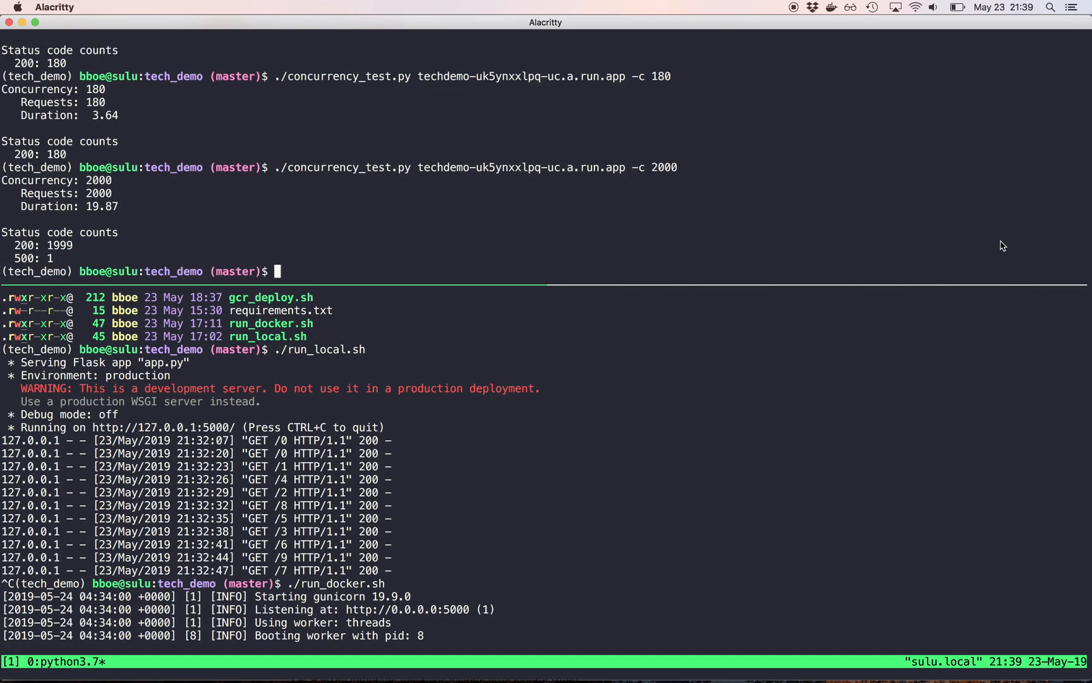
pyautogui.moveTo(78, 249)
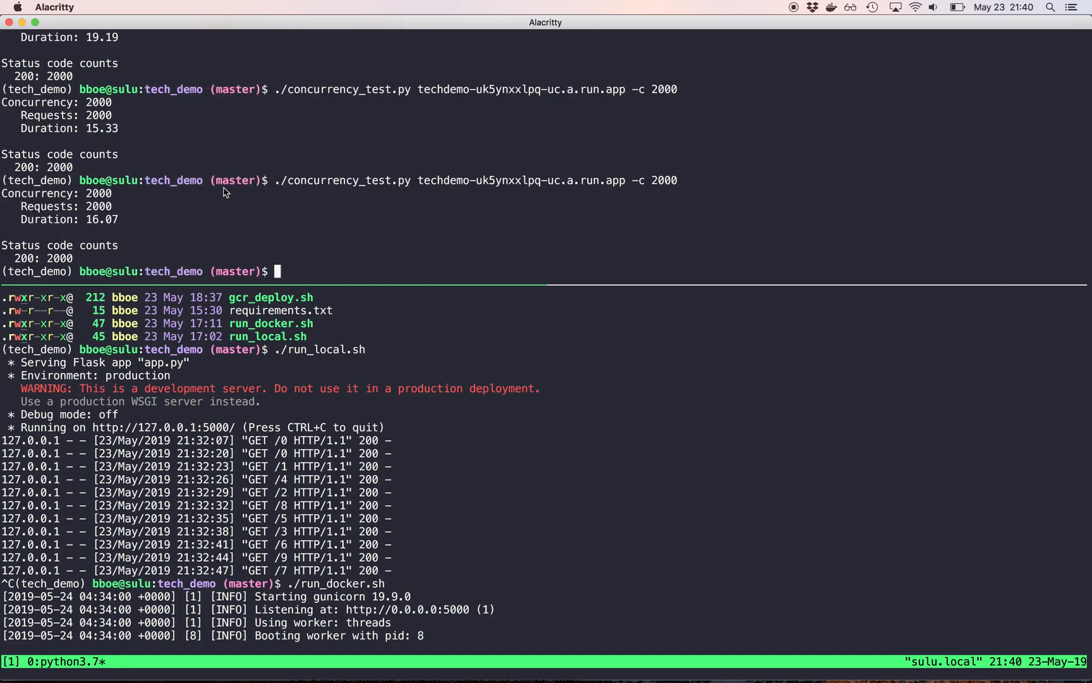
# Edit the concurrency setting in gcr_deploy.sh with emacs and rerun ./gcr_deploy.sh to redeploy techdemo
pyautogui.write('fg')
pyautogui.write('emacs')
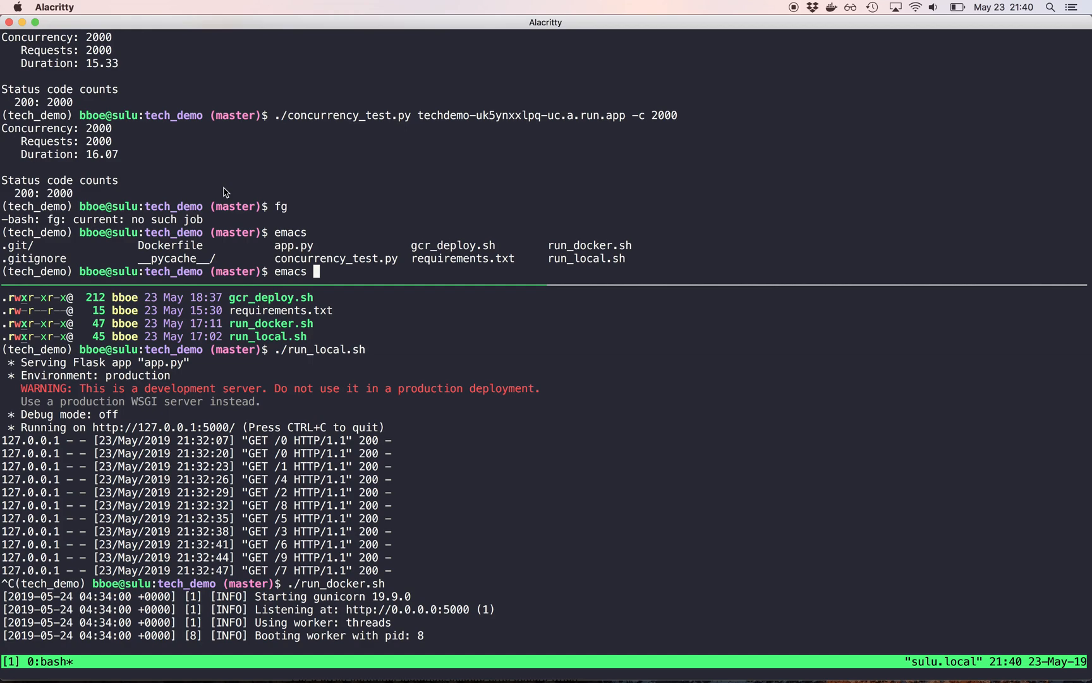
pyautogui.write('gcr_deploy.sh')
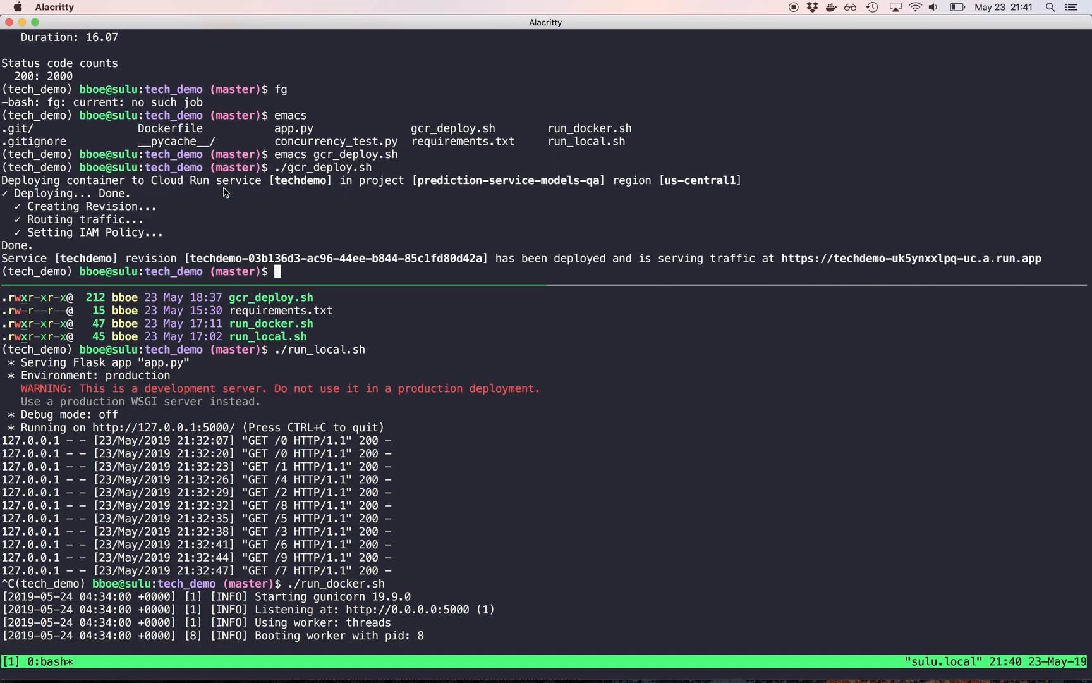
pyautogui.write('emacs gcr_deploy.sh')
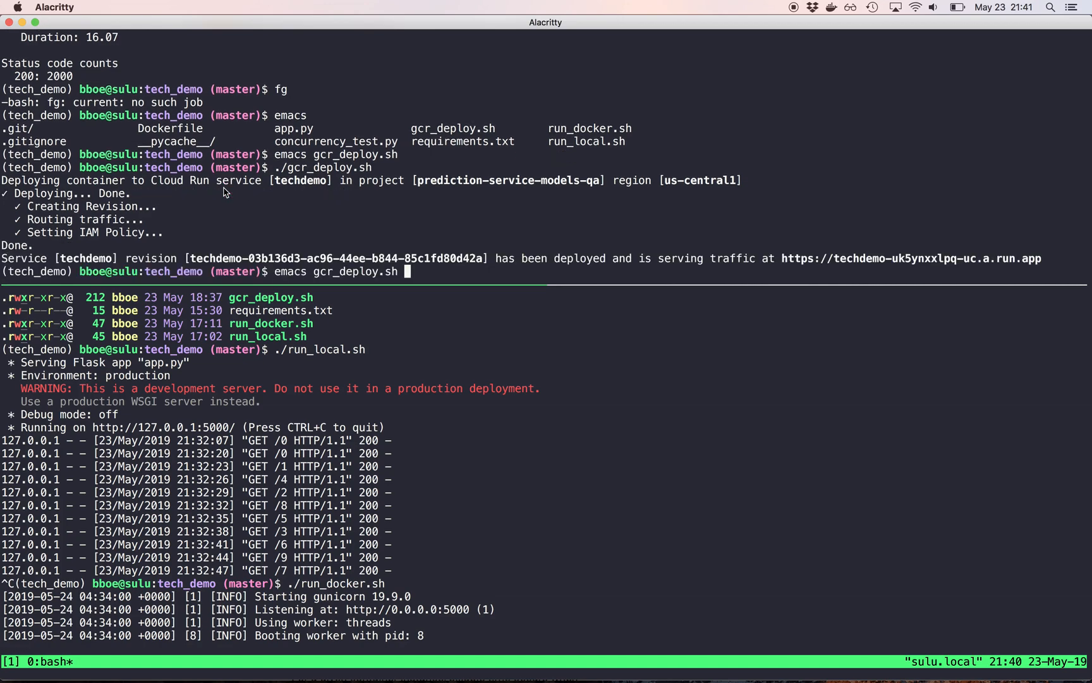
# Run the -c 2000 test against the new revision: first run one read timeout, second all 200s
pyautogui.write('./concurrency_test.py techdemo-uk5ynxxlpq-uc.a.run.app -c 2000')
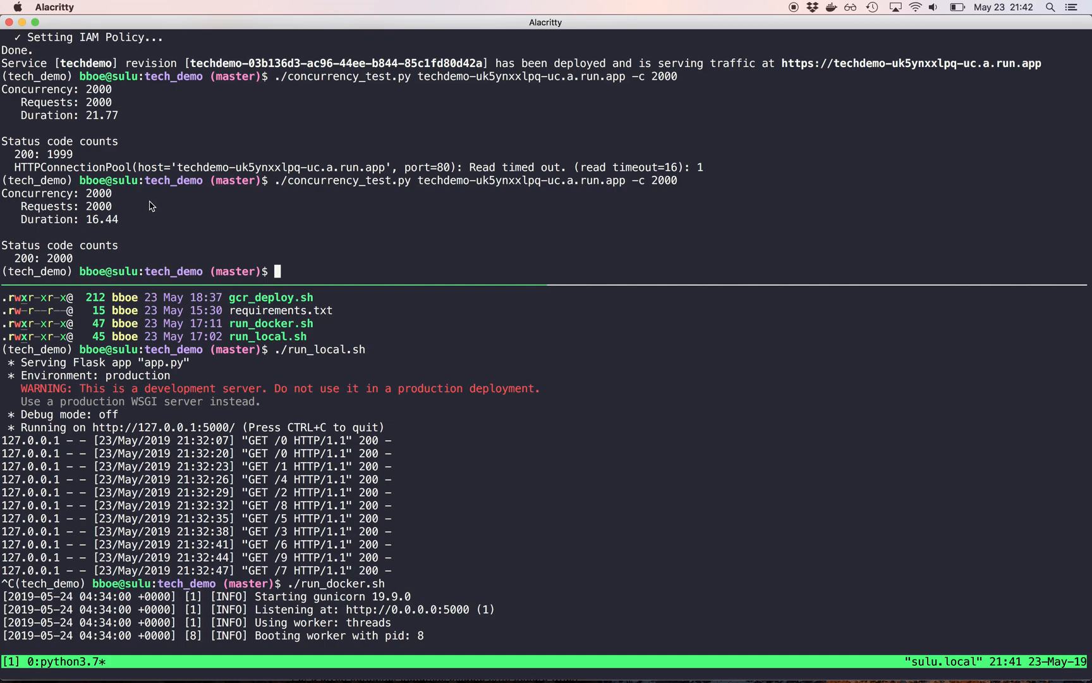
pyautogui.moveTo(110, 228)
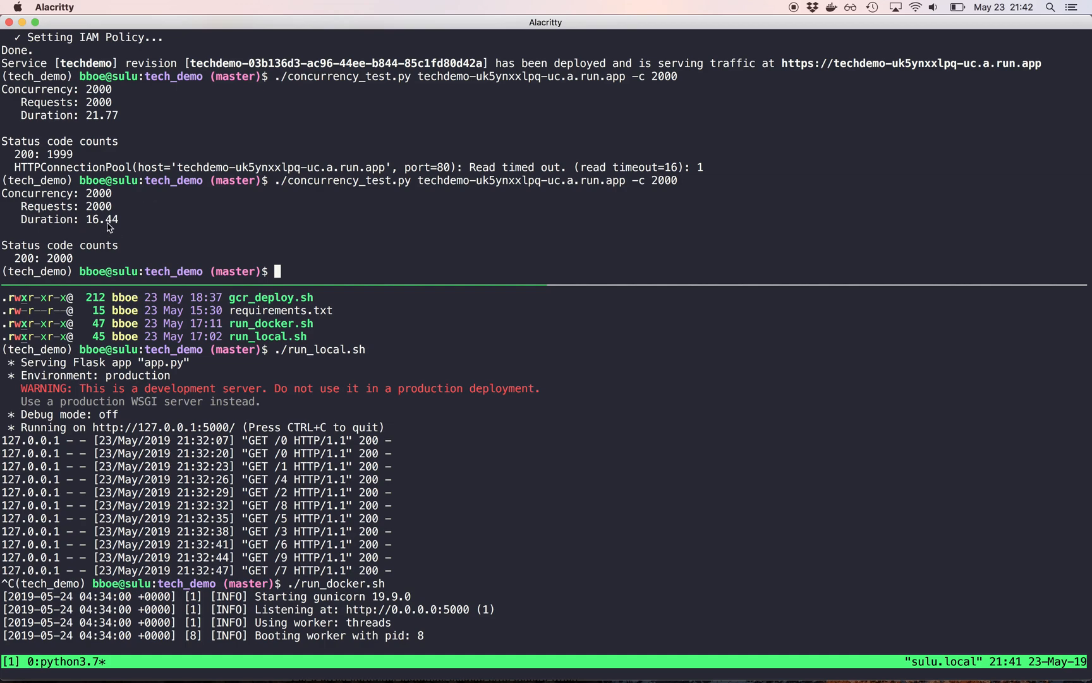